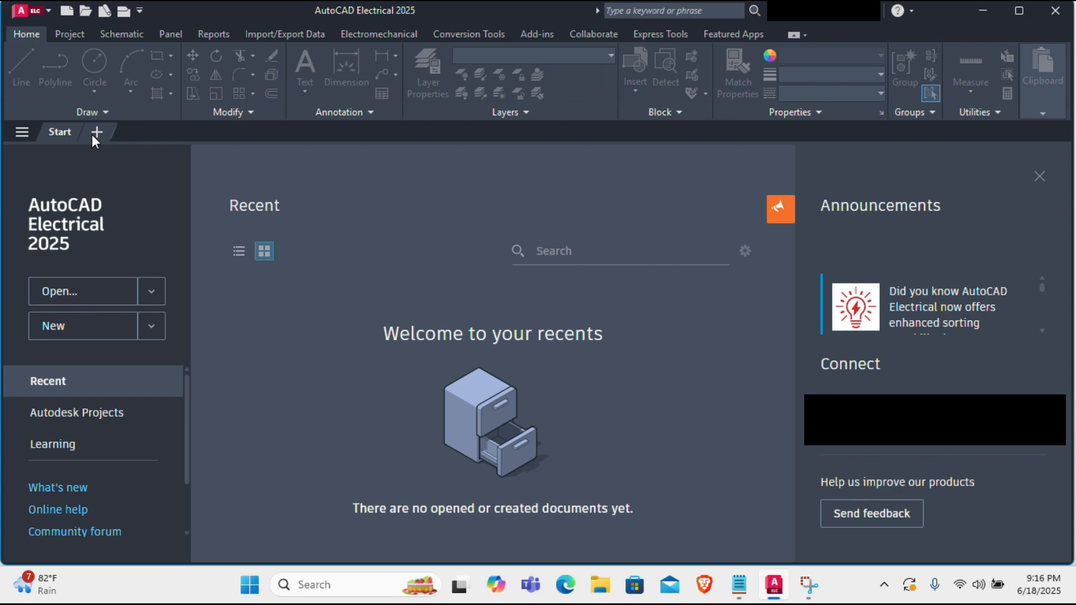
# - Start a new blank drawing (Drawing7) from the Start tab
pyautogui.click(96, 132)
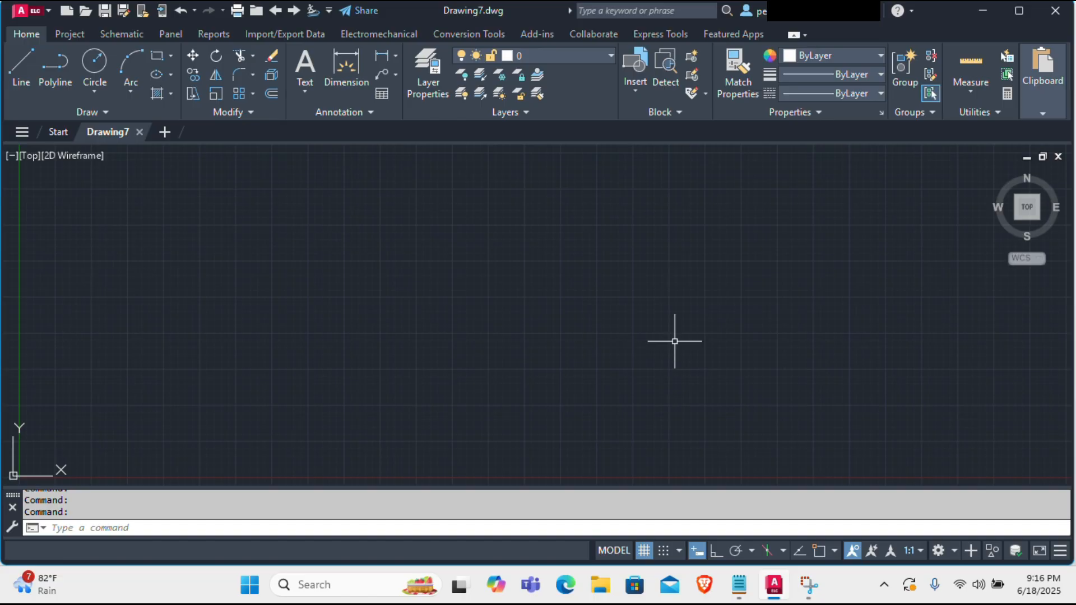
pyautogui.moveTo(671, 338)
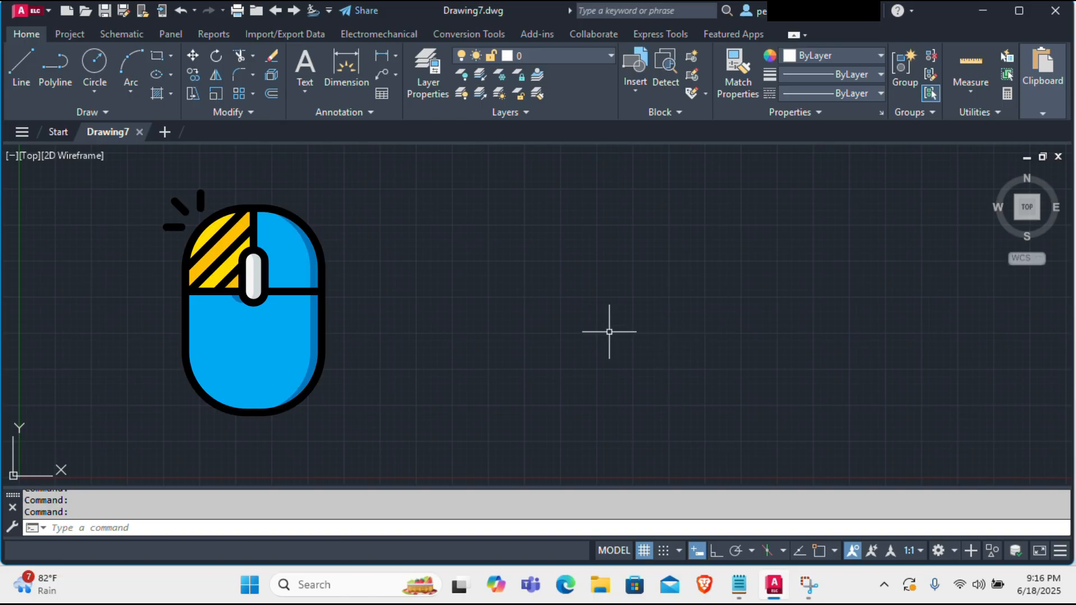
pyautogui.moveTo(537, 314)
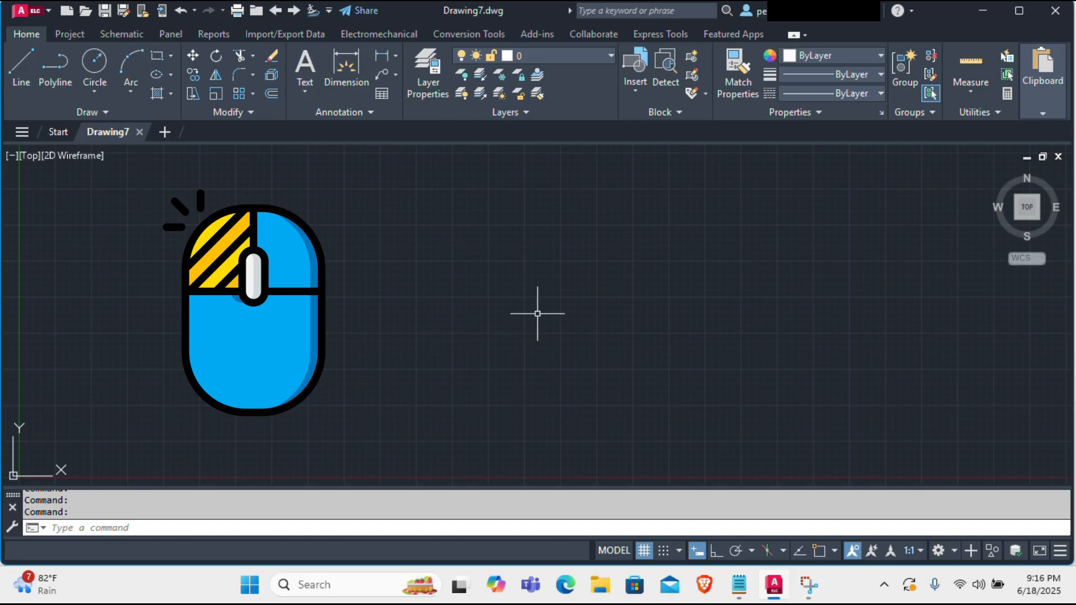
pyautogui.click(537, 314)
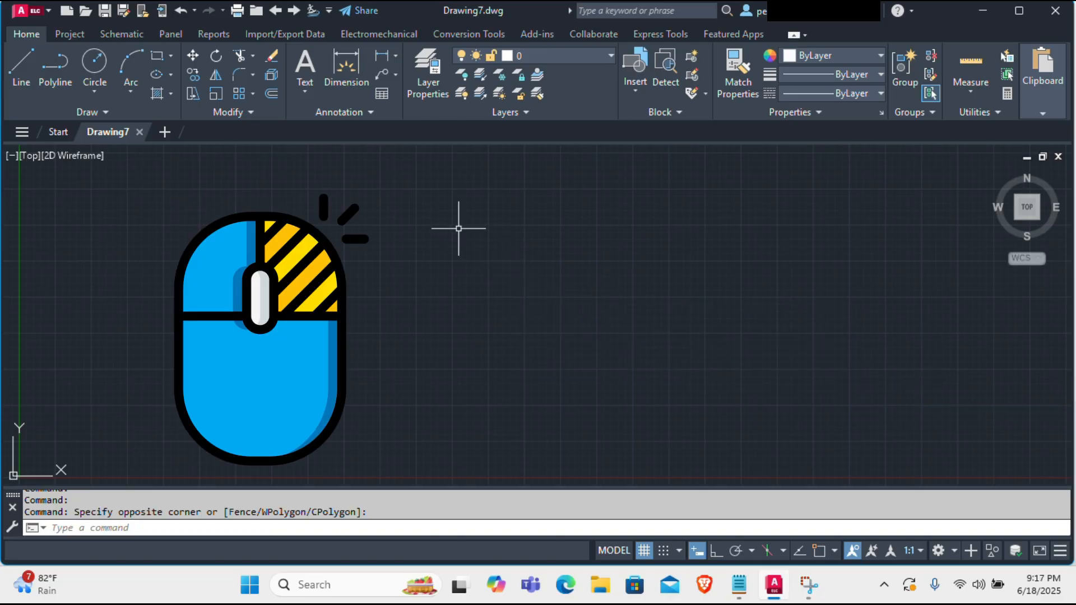
pyautogui.rightClick(457, 229)
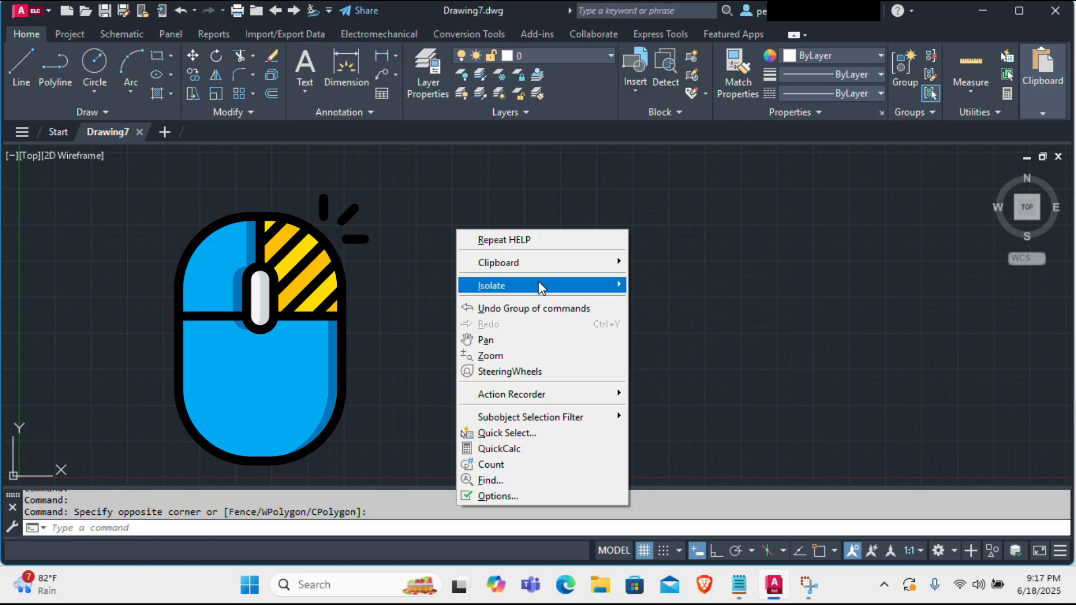
pyautogui.moveTo(543, 393)
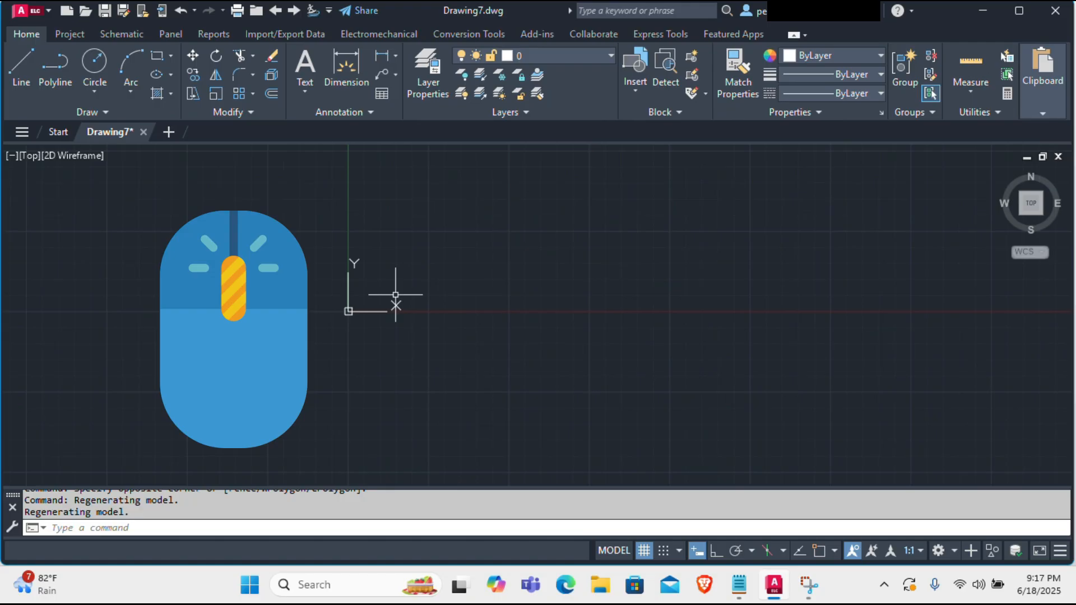
pyautogui.moveTo(537, 284)
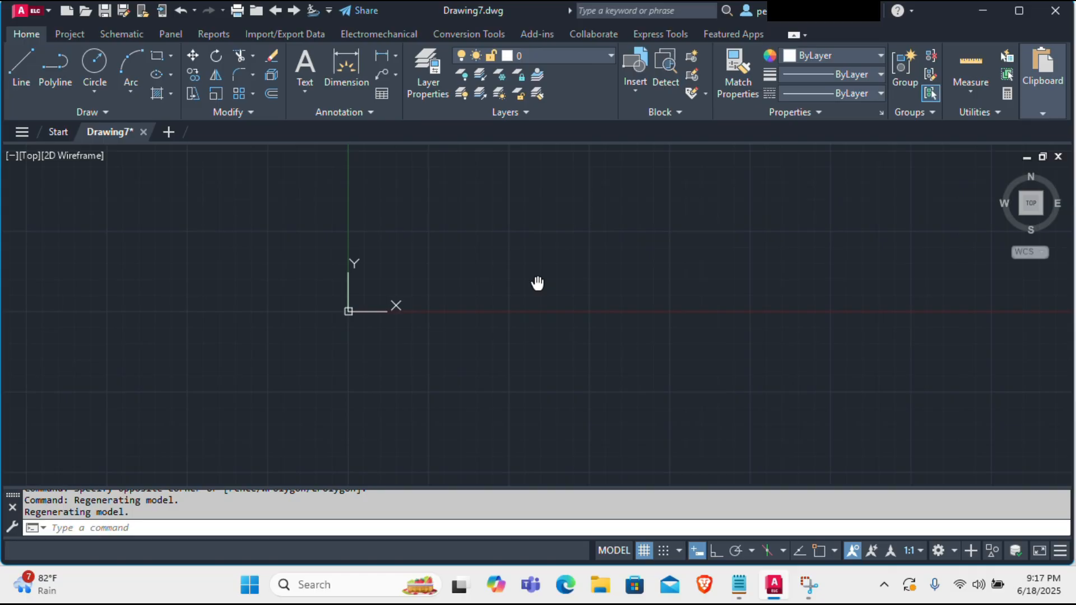
pyautogui.moveTo(539, 283); pyautogui.dragTo(491, 399)
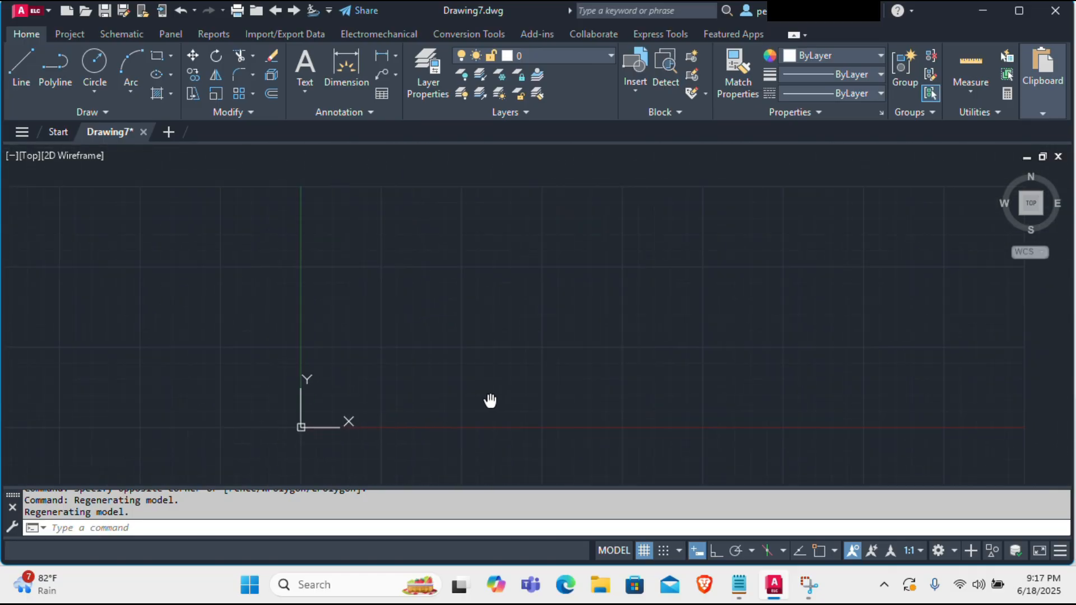
pyautogui.moveTo(490, 400); pyautogui.dragTo(631, 257)
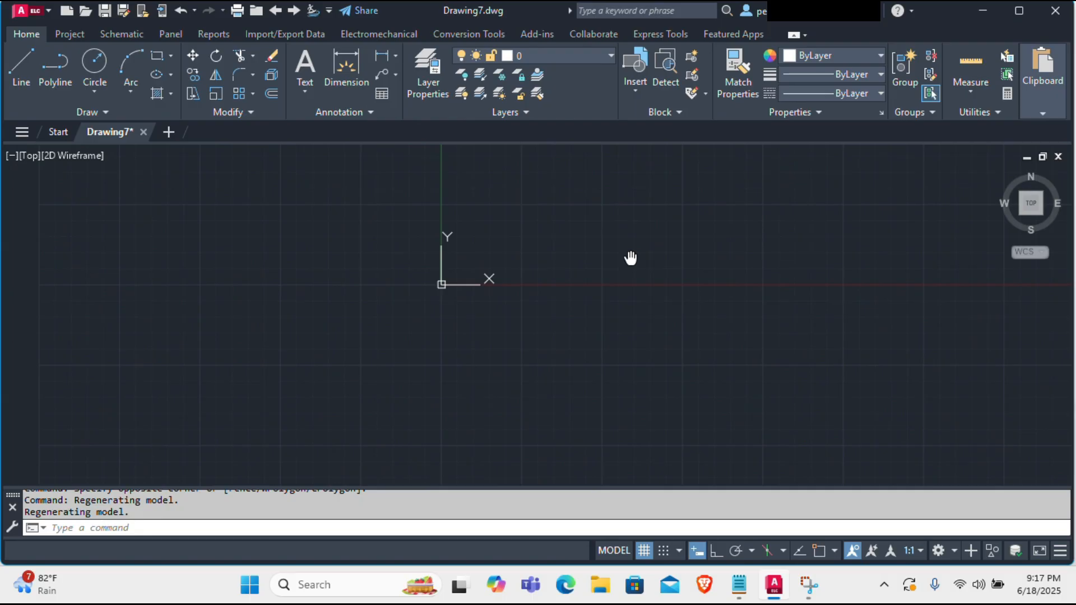
pyautogui.moveTo(630, 257); pyautogui.dragTo(540, 329)
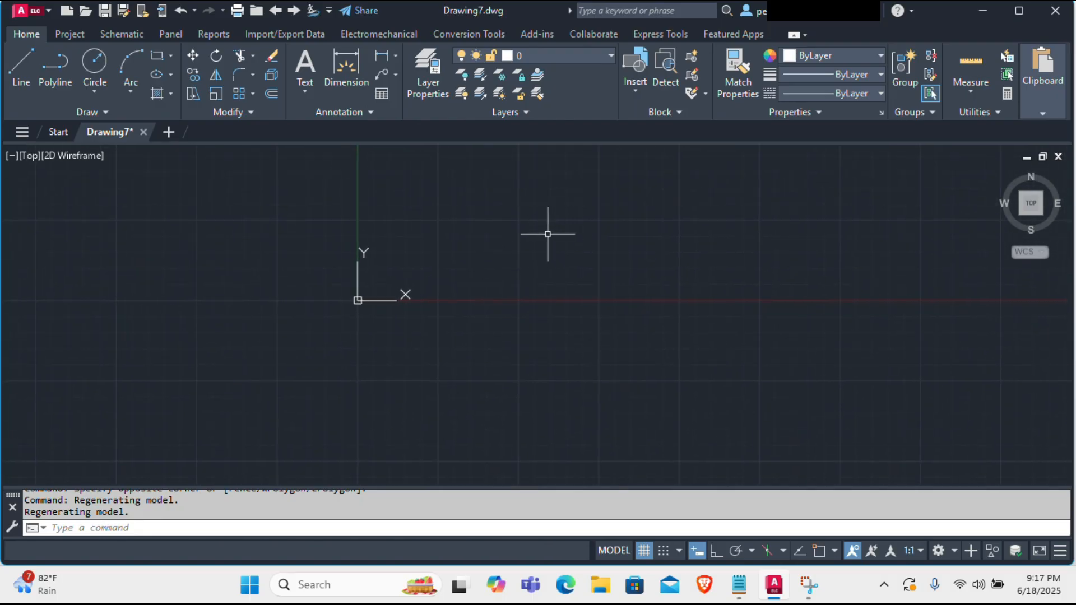
pyautogui.rightClick(546, 233)
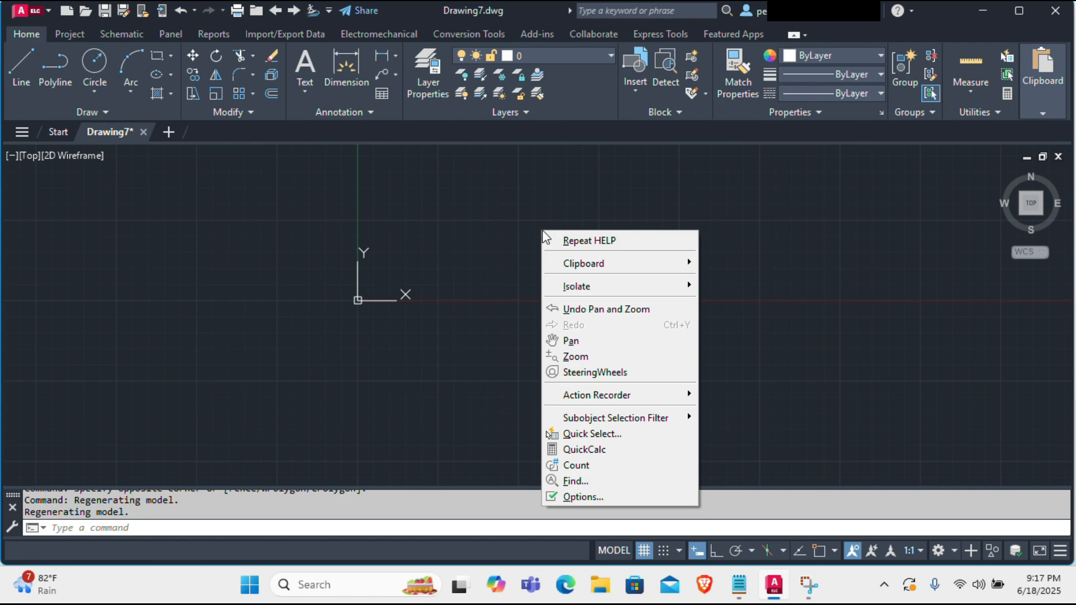
pyautogui.moveTo(594, 340)
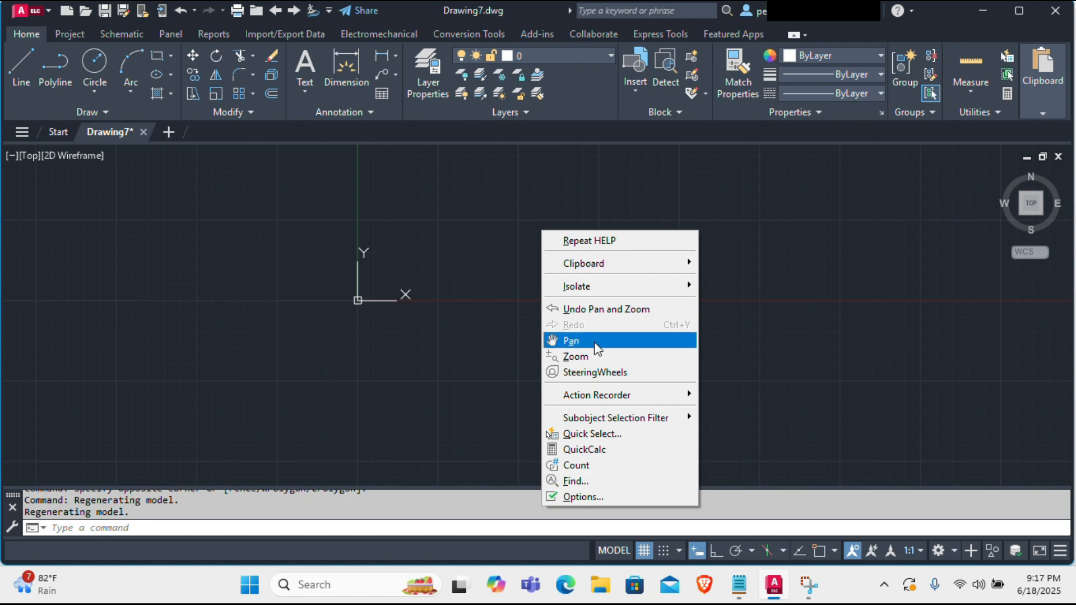
pyautogui.click(570, 340)
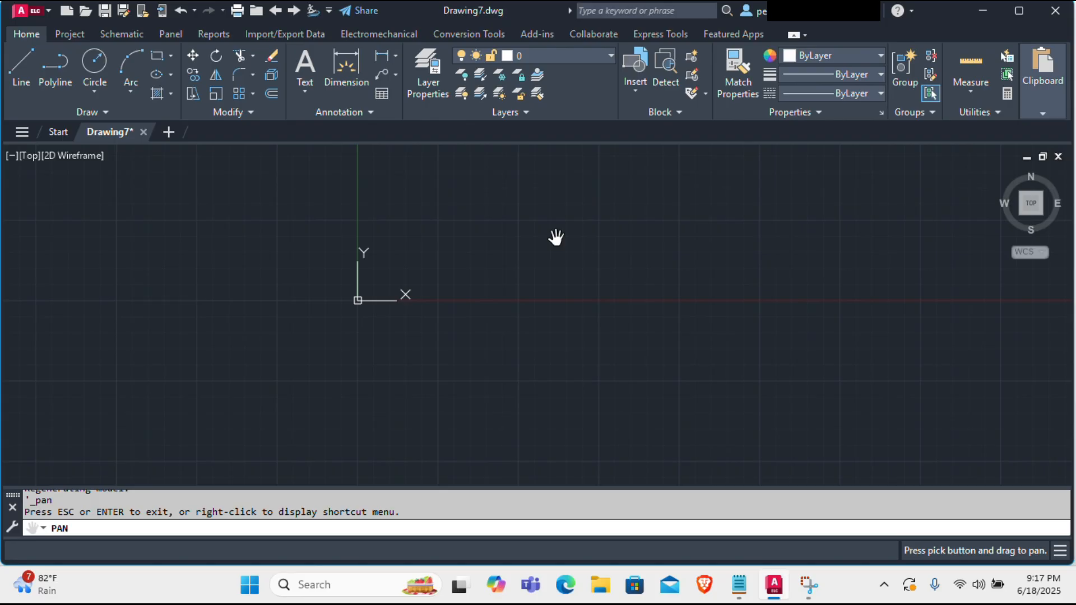
pyautogui.moveTo(557, 237); pyautogui.dragTo(378, 300)
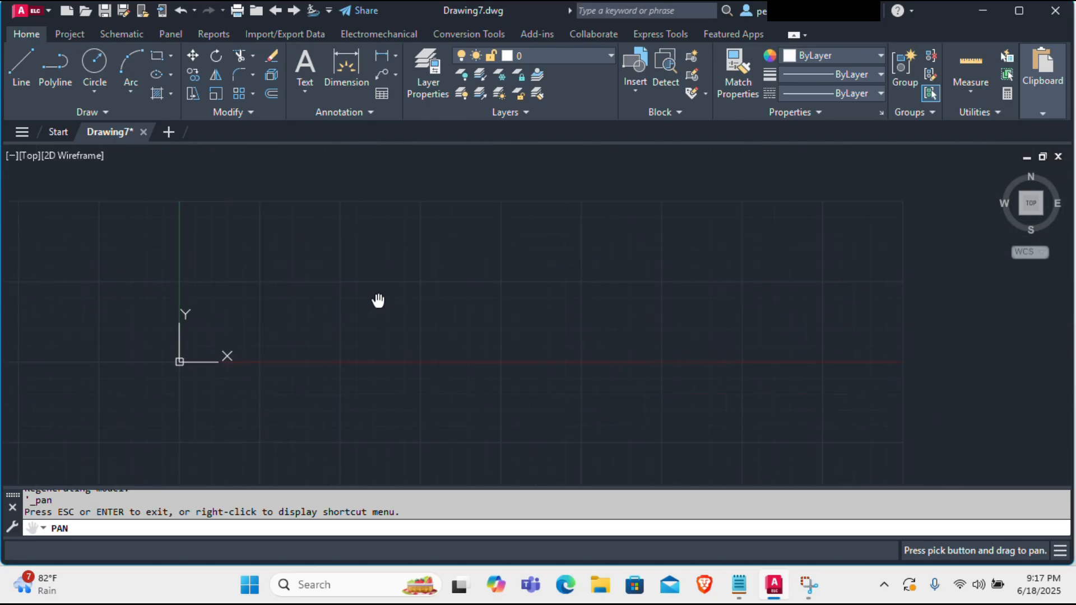
pyautogui.moveTo(379, 300); pyautogui.dragTo(610, 293)
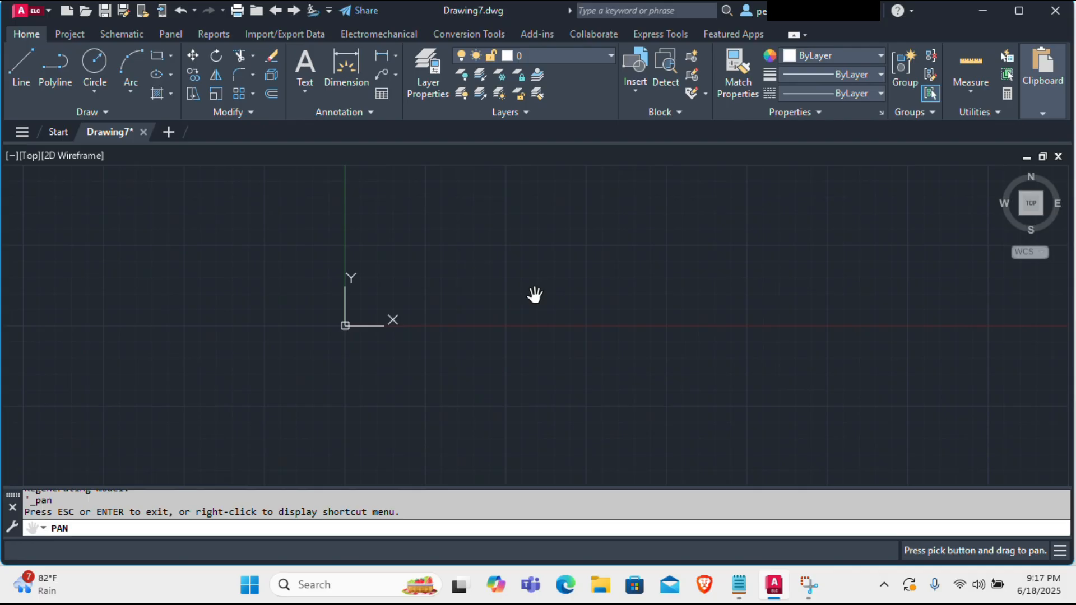
pyautogui.moveTo(520, 308)
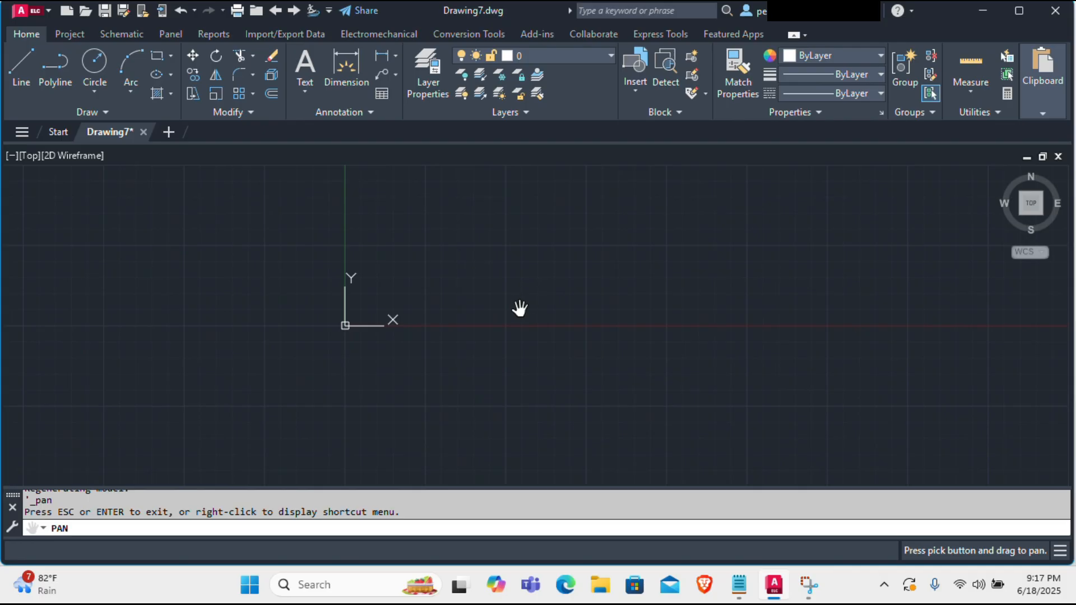
pyautogui.press('Escape')
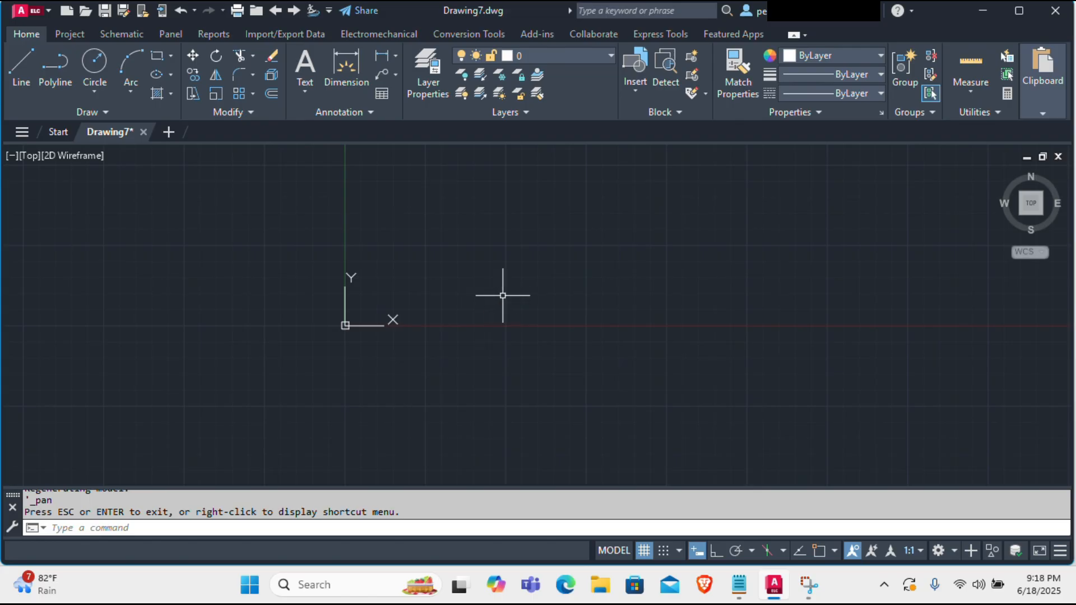
pyautogui.click(20, 65)
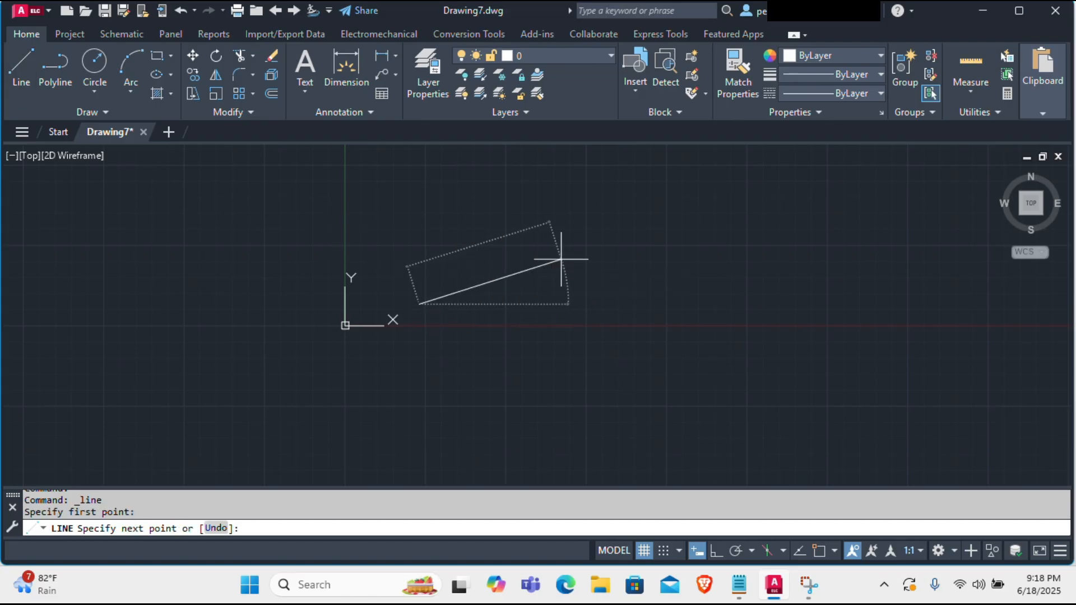
pyautogui.press('Escape')
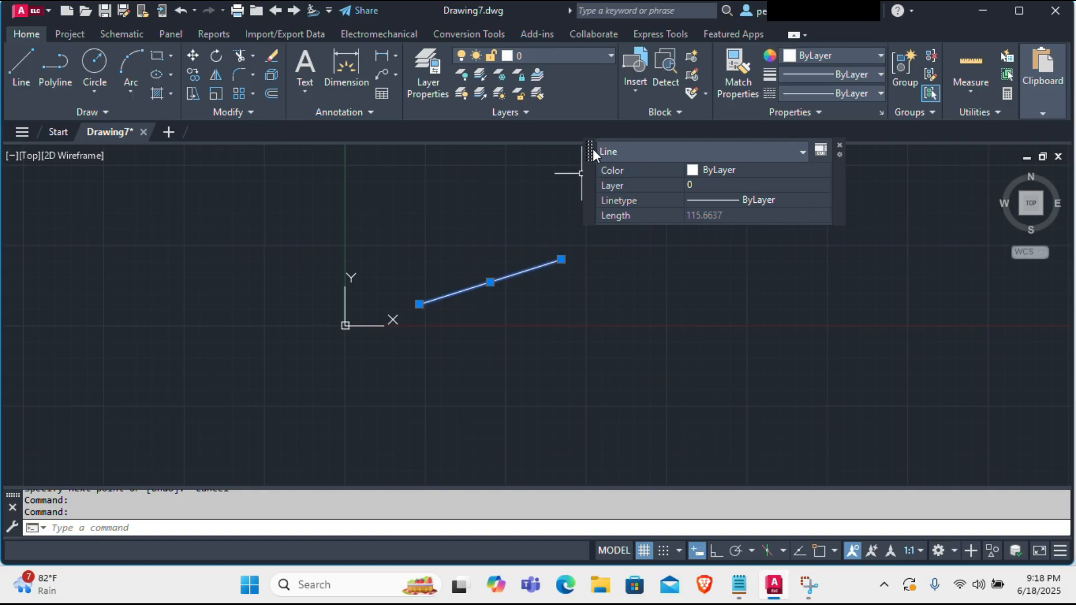
pyautogui.moveTo(509, 185)
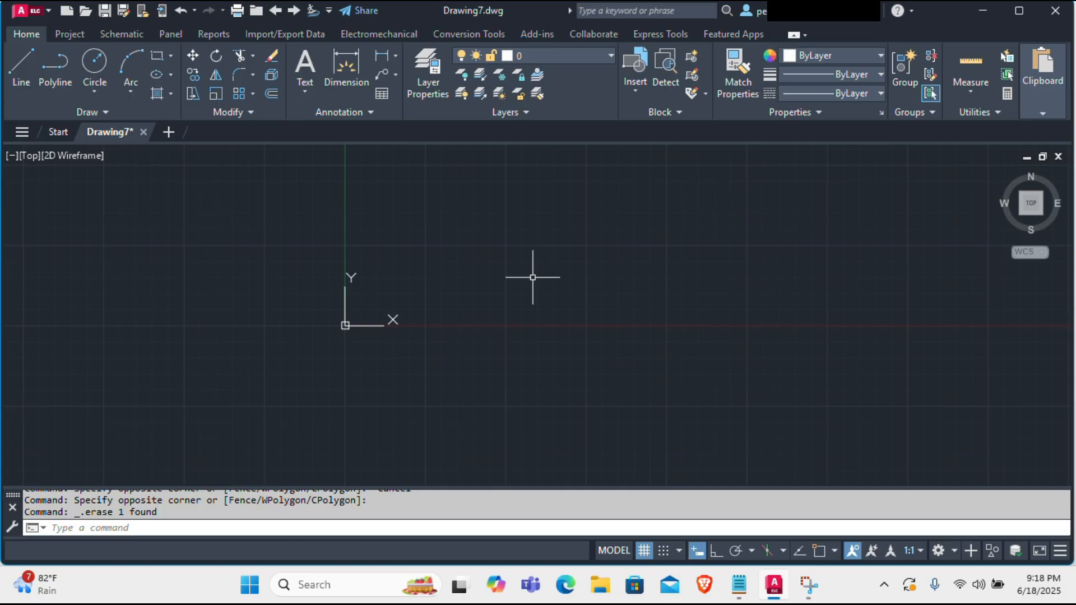
pyautogui.moveTo(38, 253)
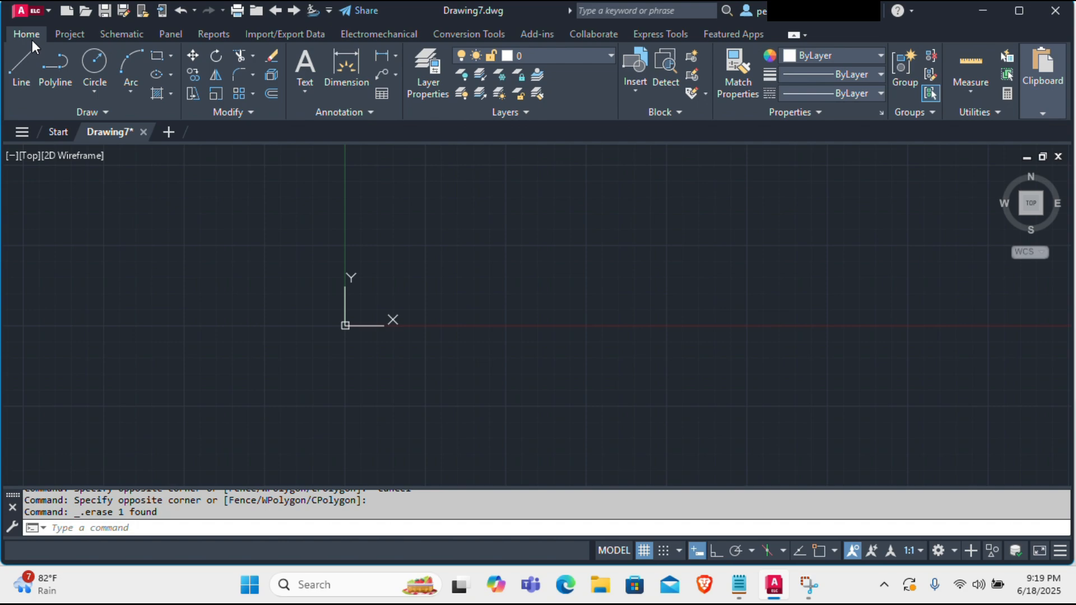
pyautogui.moveTo(17, 82)
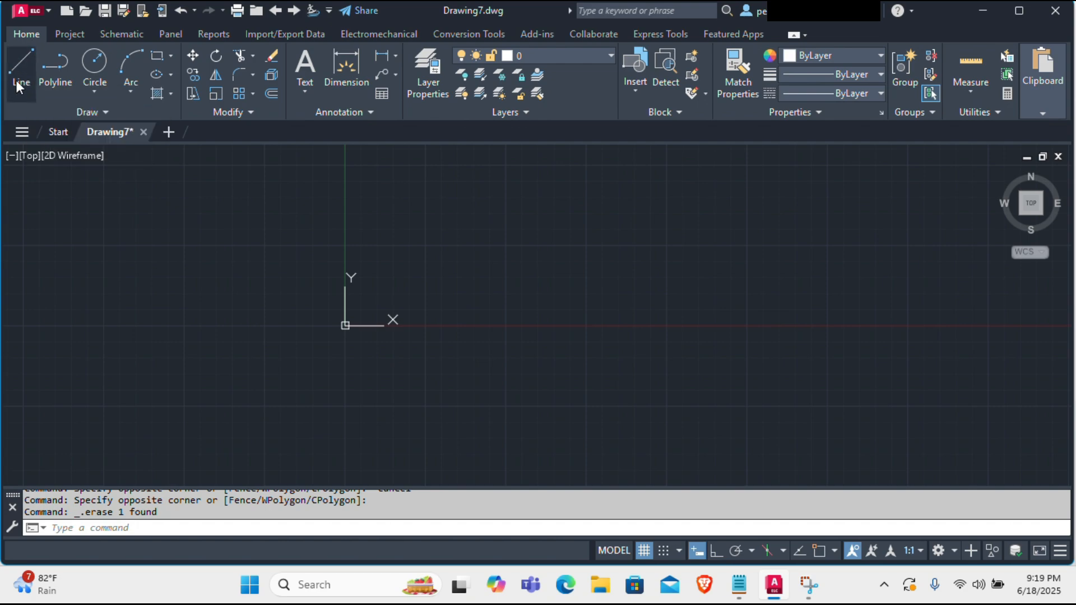
pyautogui.moveTo(20, 65)
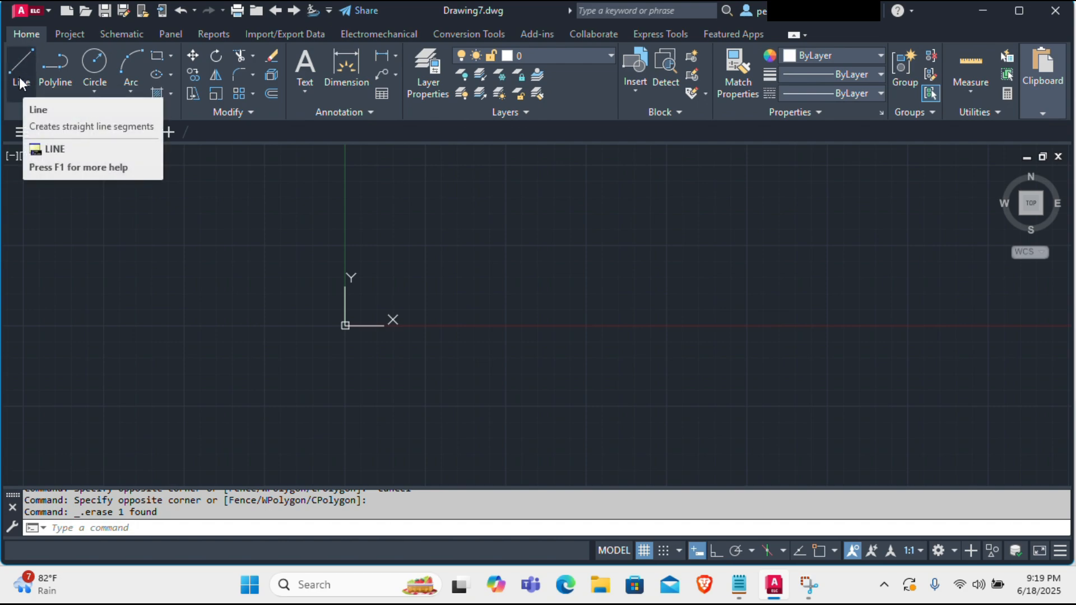
# - Draw a connected five-segment open line chain across the viewport and end the Line command
pyautogui.click(21, 65)
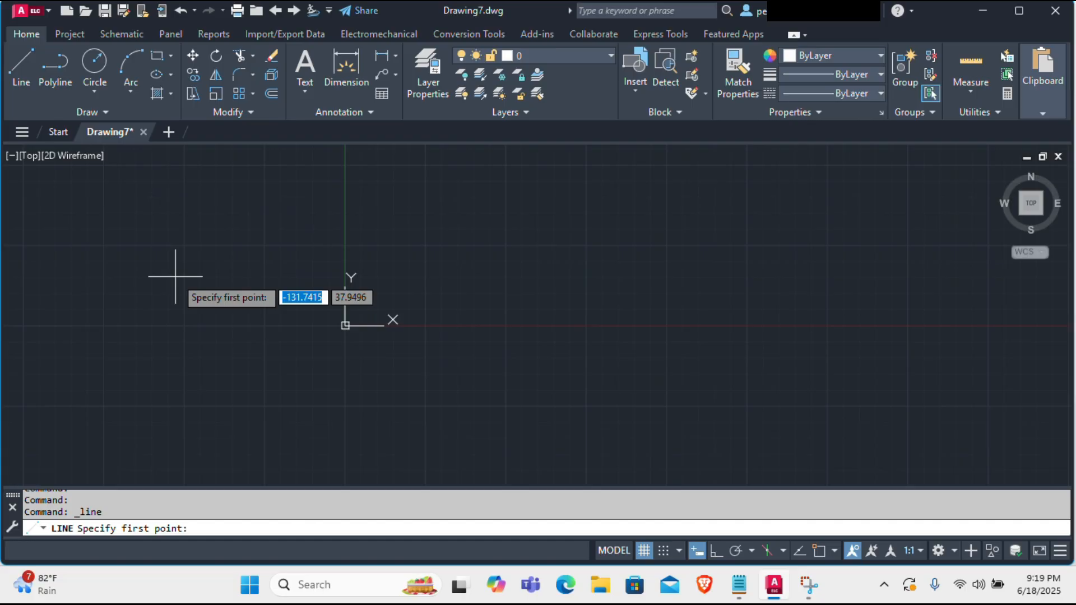
pyautogui.moveTo(339, 361)
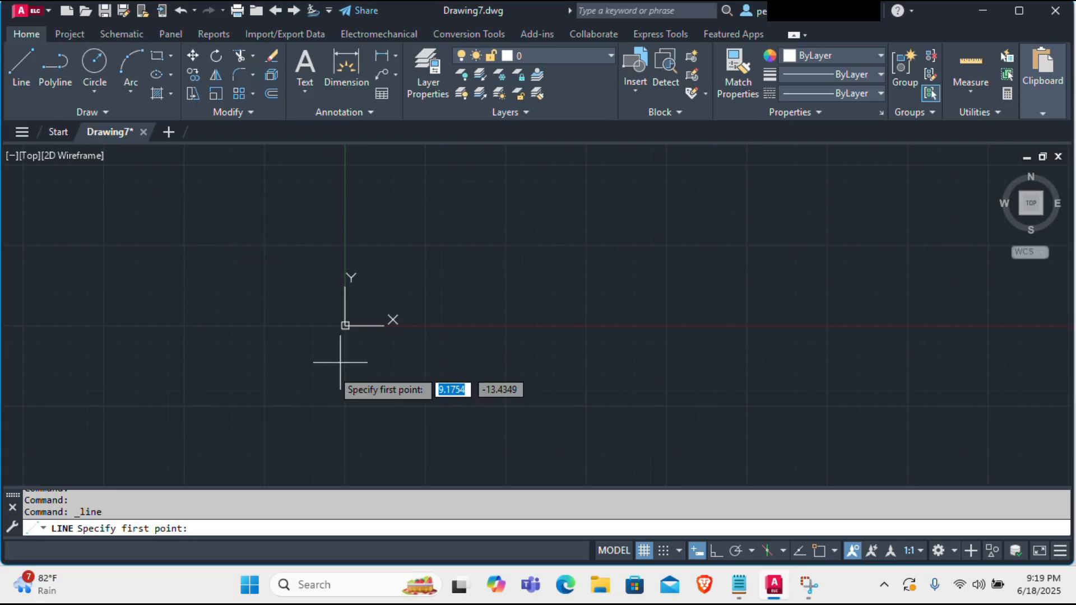
pyautogui.moveTo(405, 259)
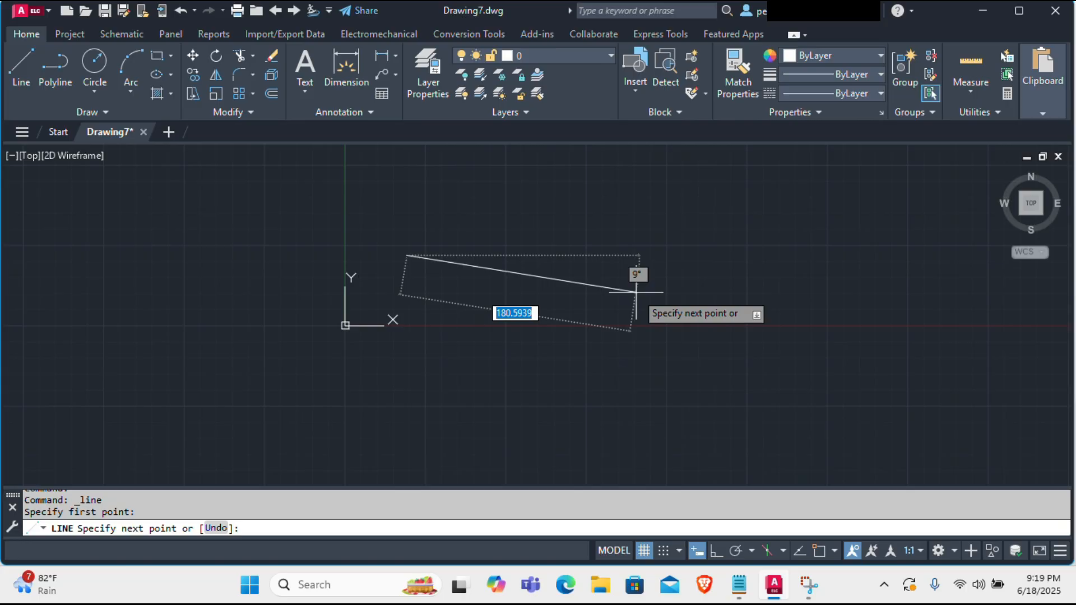
pyautogui.moveTo(631, 290)
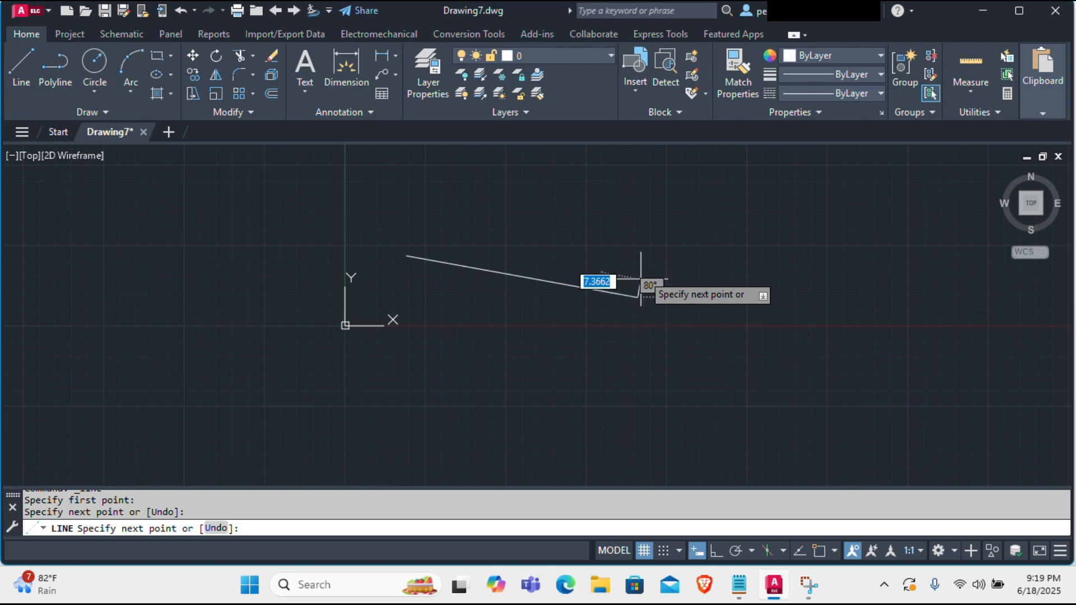
pyautogui.click(640, 292)
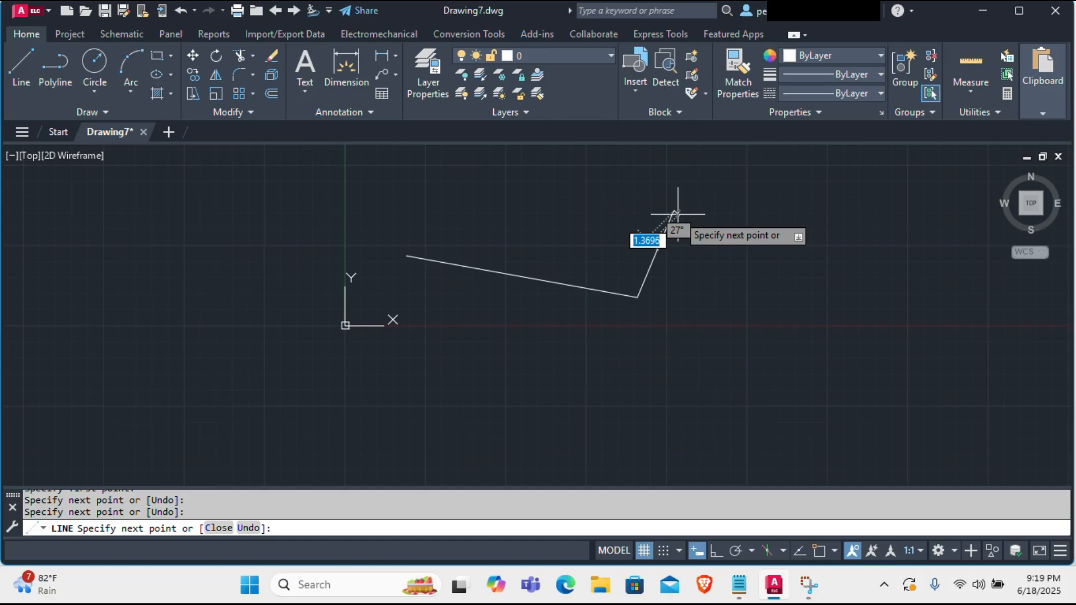
pyautogui.click(674, 213)
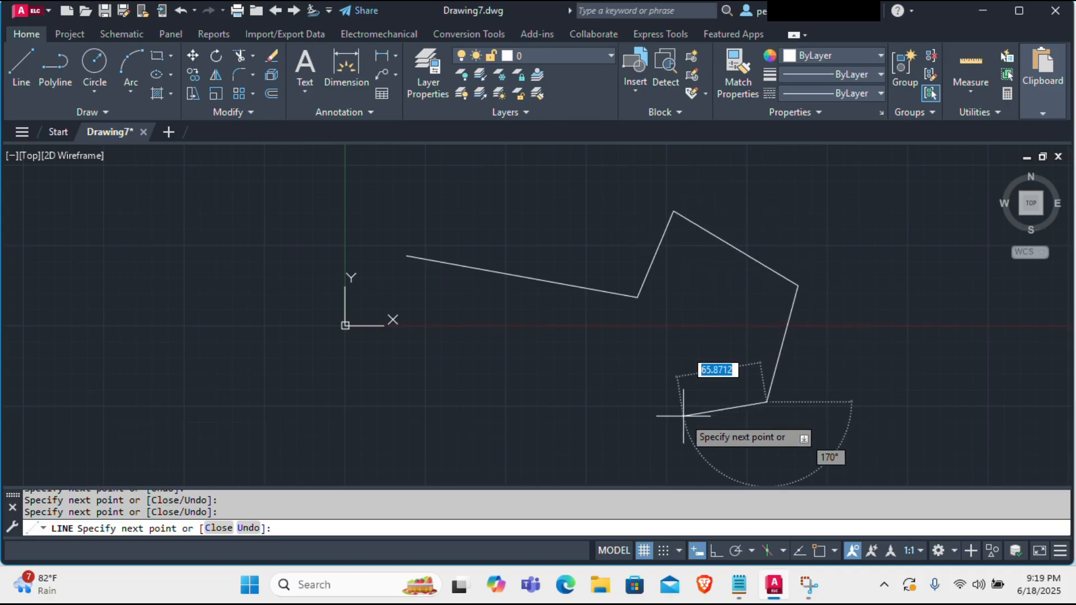
pyautogui.moveTo(635, 422)
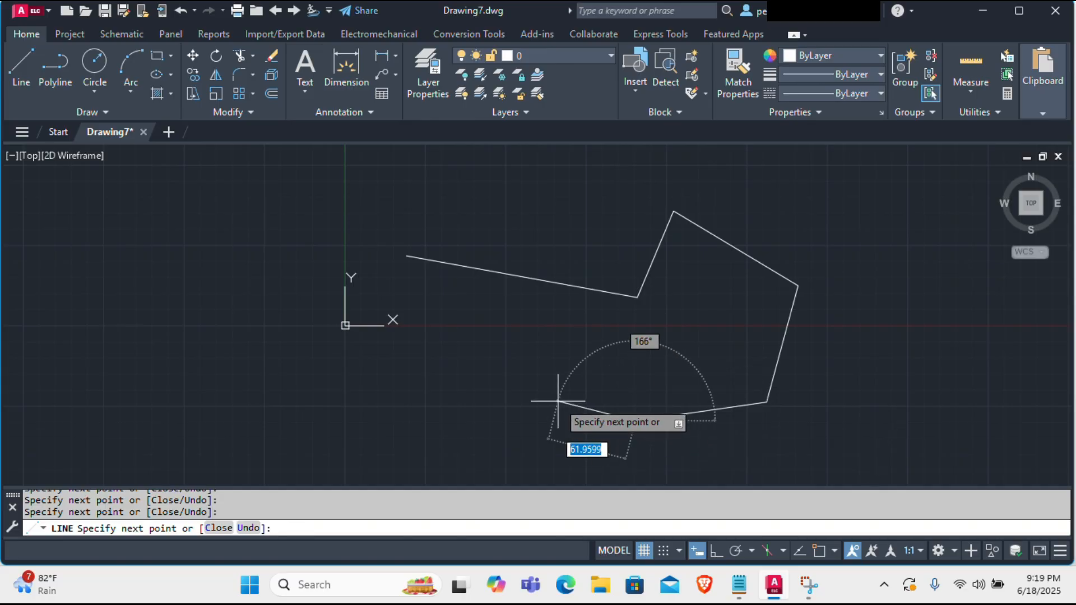
pyautogui.moveTo(531, 391)
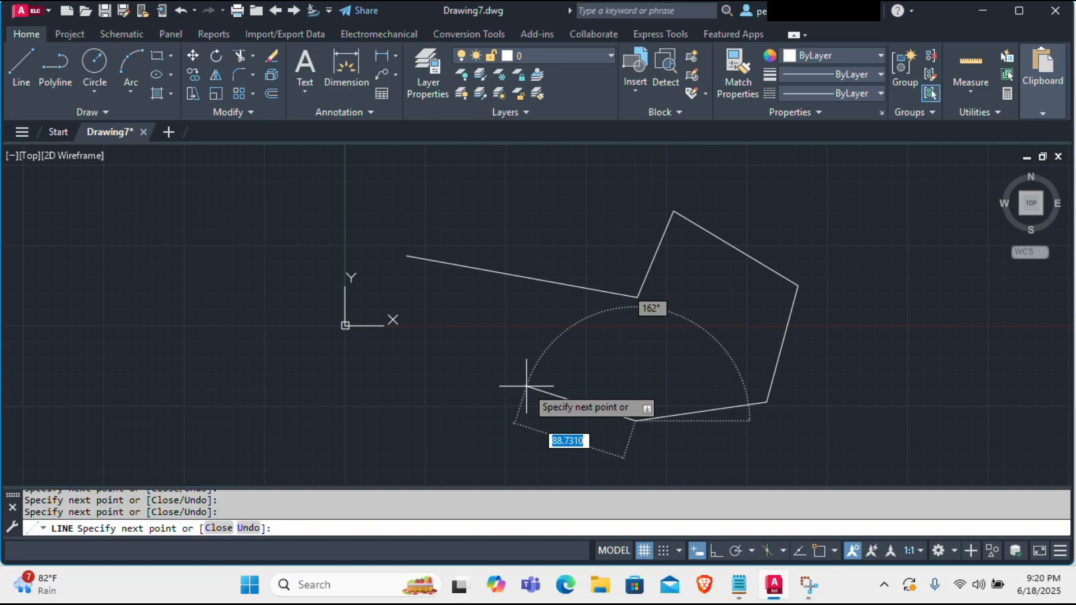
pyautogui.press('Escape')
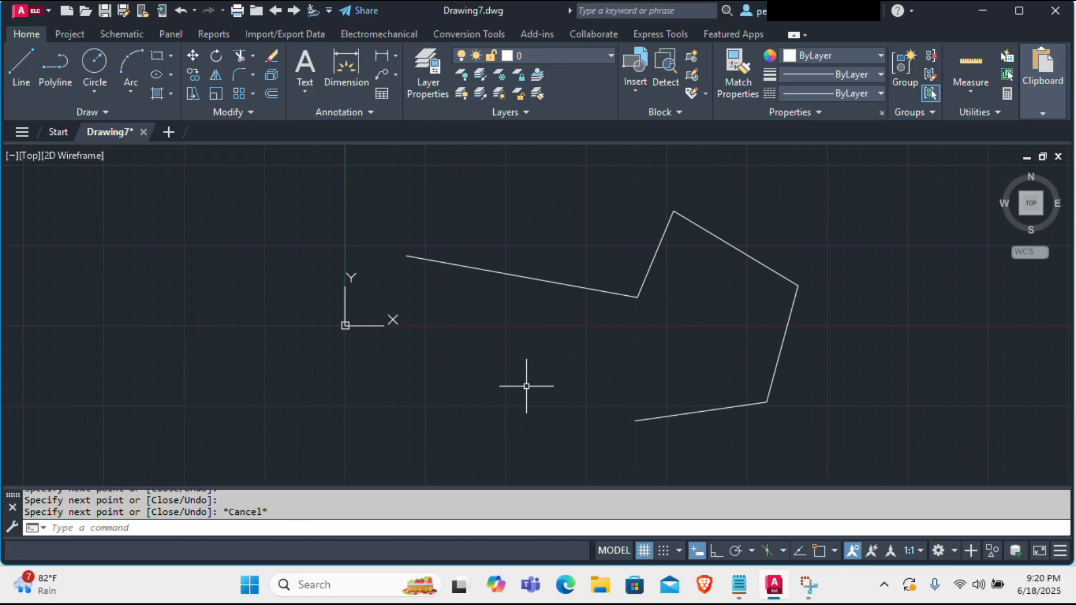
pyautogui.moveTo(542, 340)
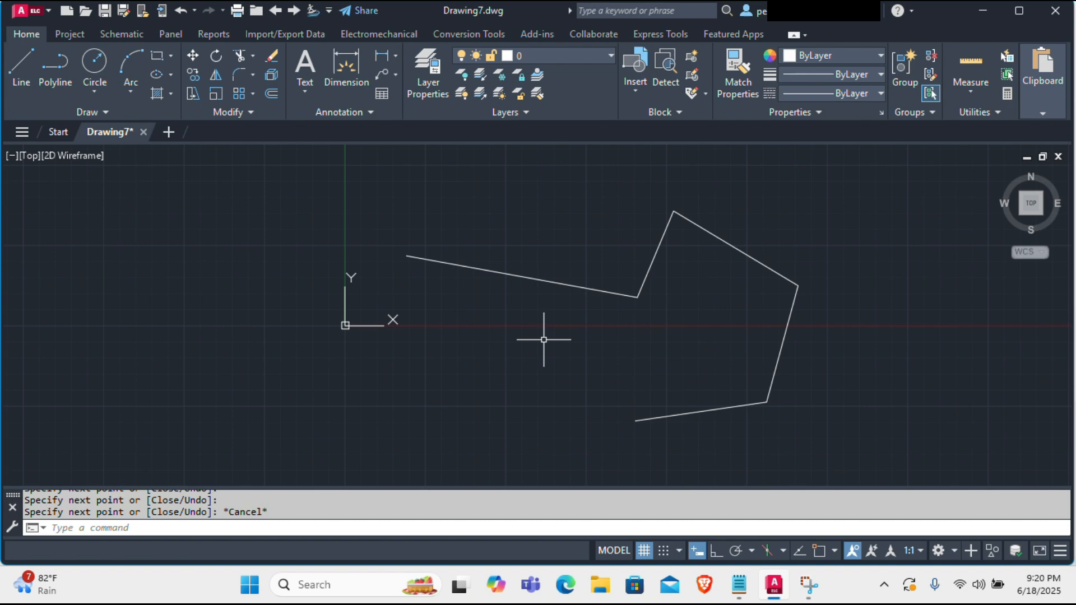
pyautogui.moveTo(102, 381)
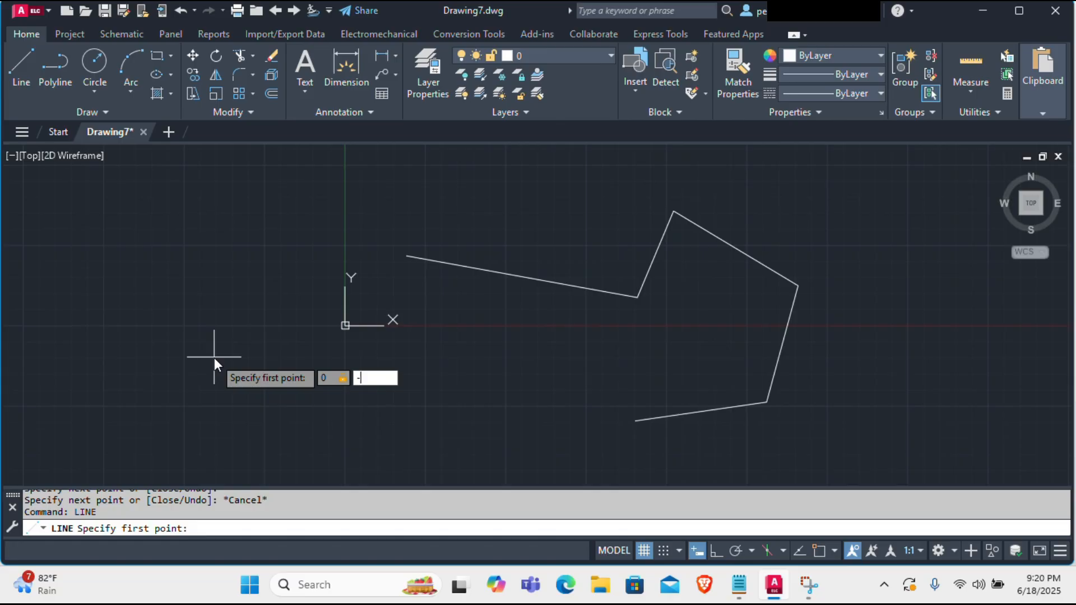
pyautogui.write('0')
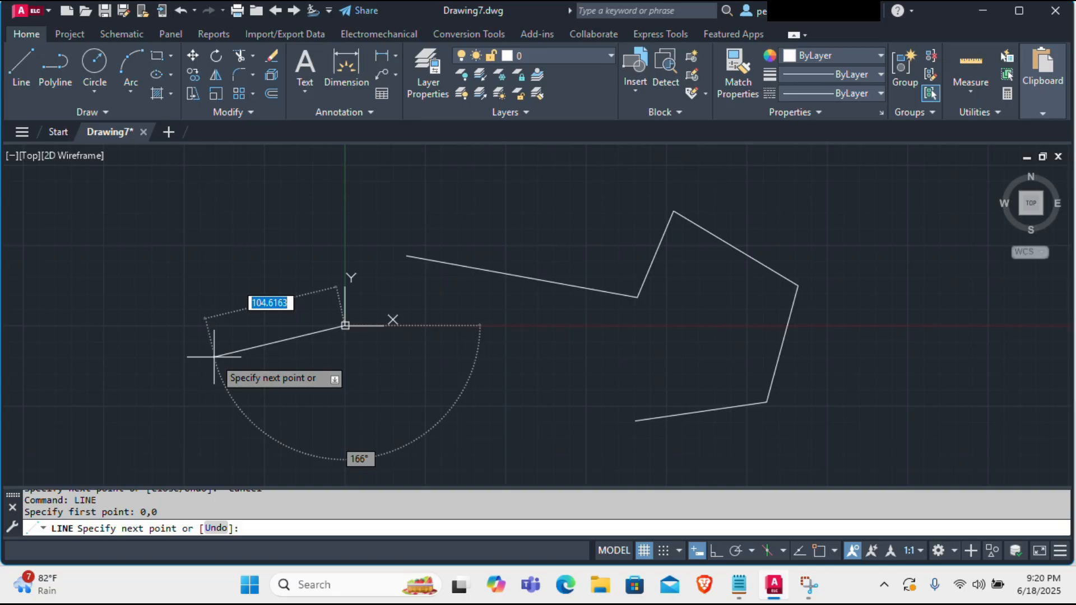
pyautogui.write('200')
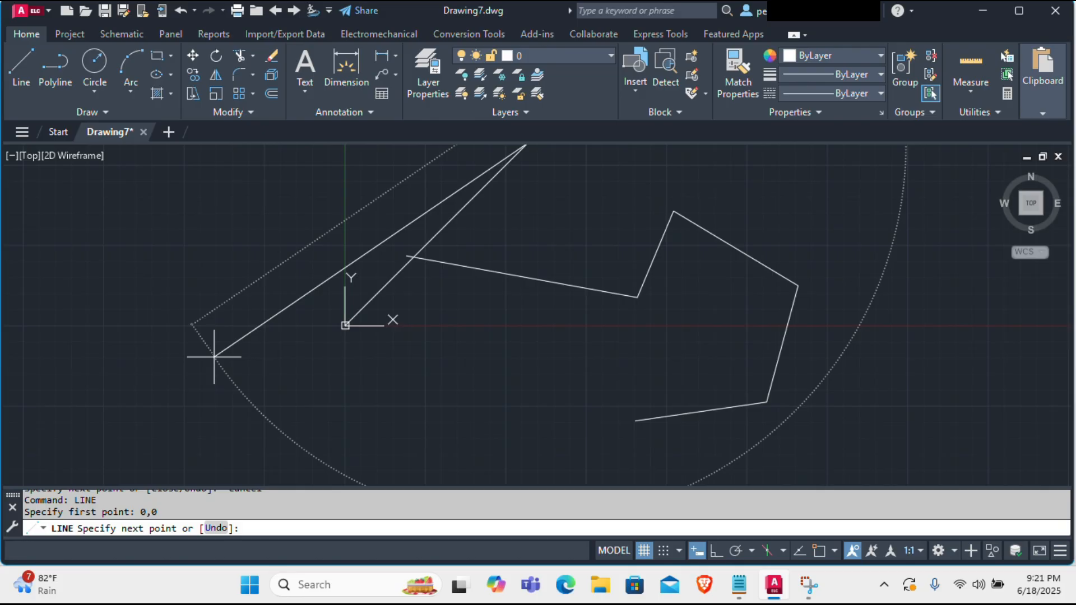
pyautogui.write('@200<45')
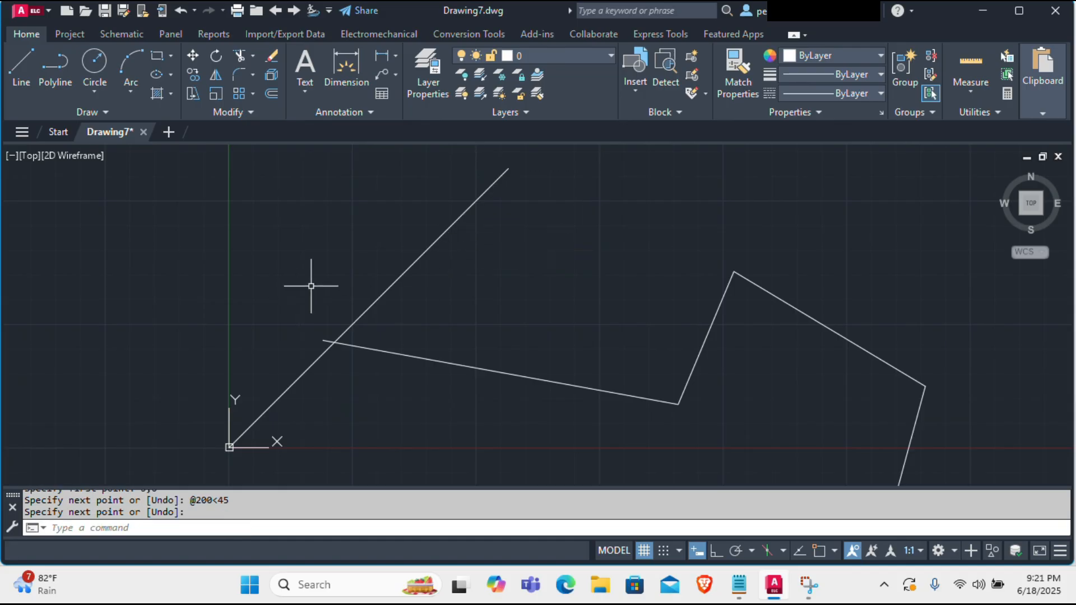
pyautogui.moveTo(406, 292)
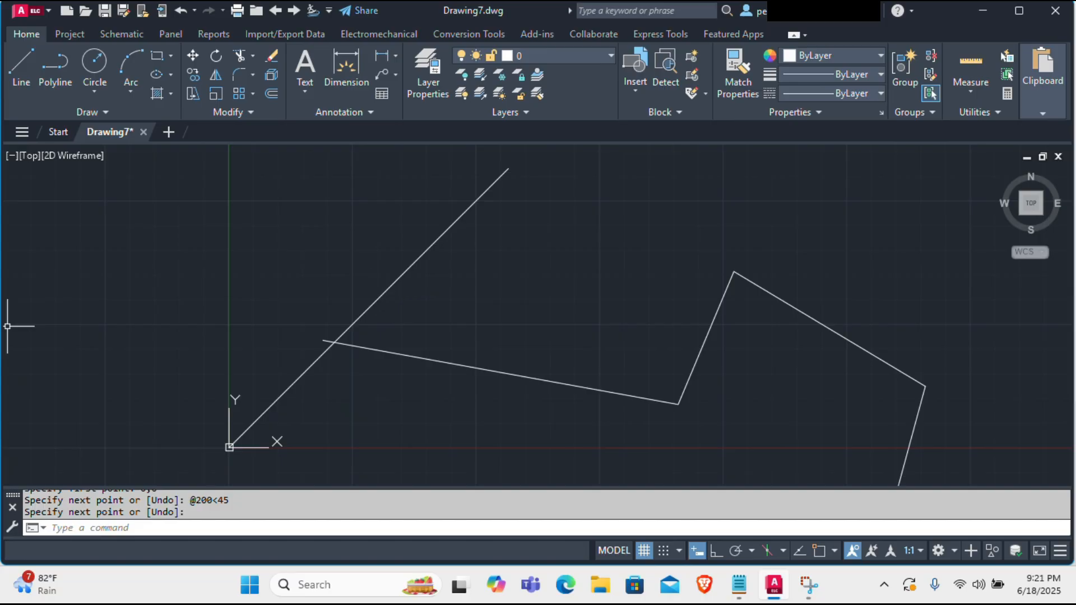
pyautogui.moveTo(123, 358)
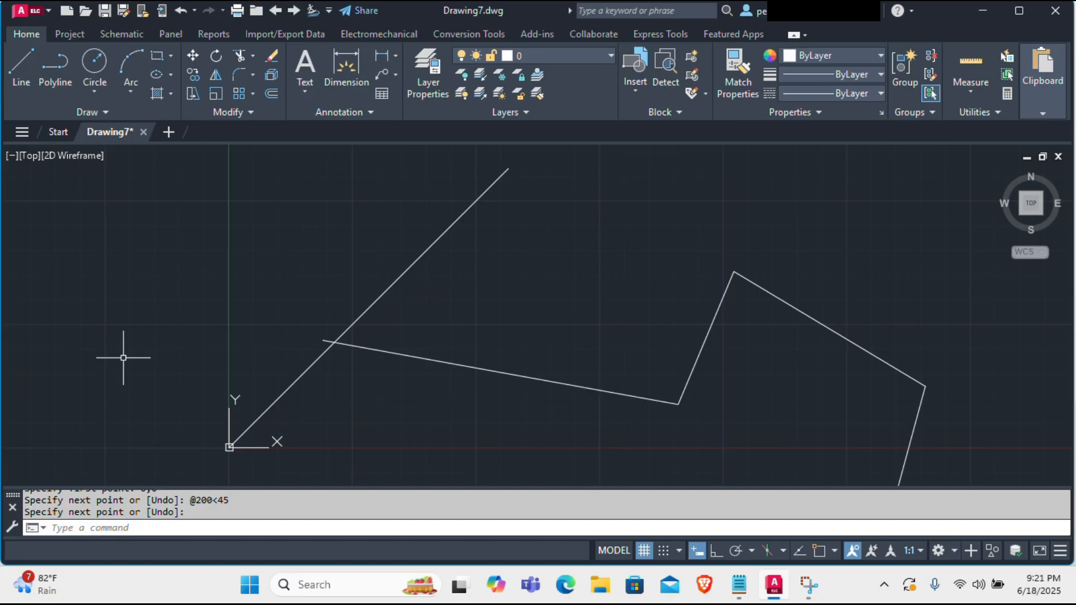
pyautogui.moveTo(547, 344)
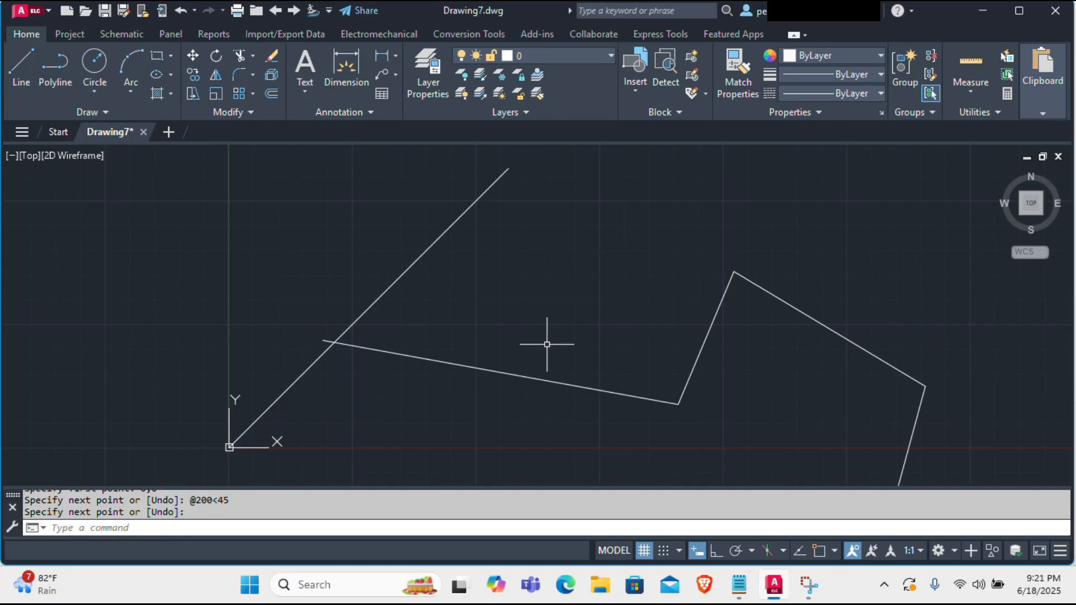
pyautogui.moveTo(548, 274)
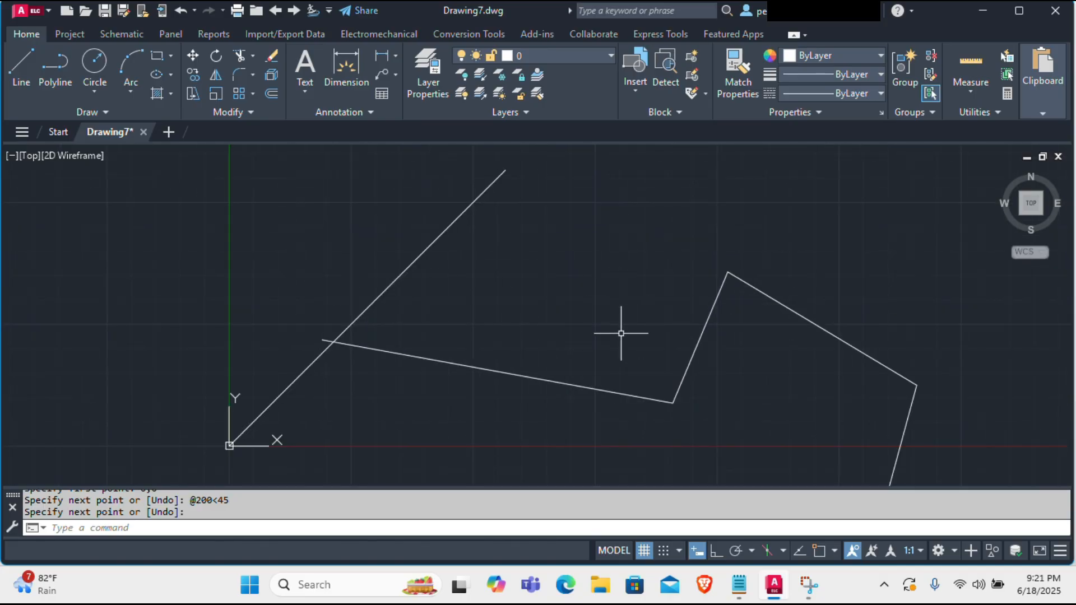
pyautogui.moveTo(824, 342)
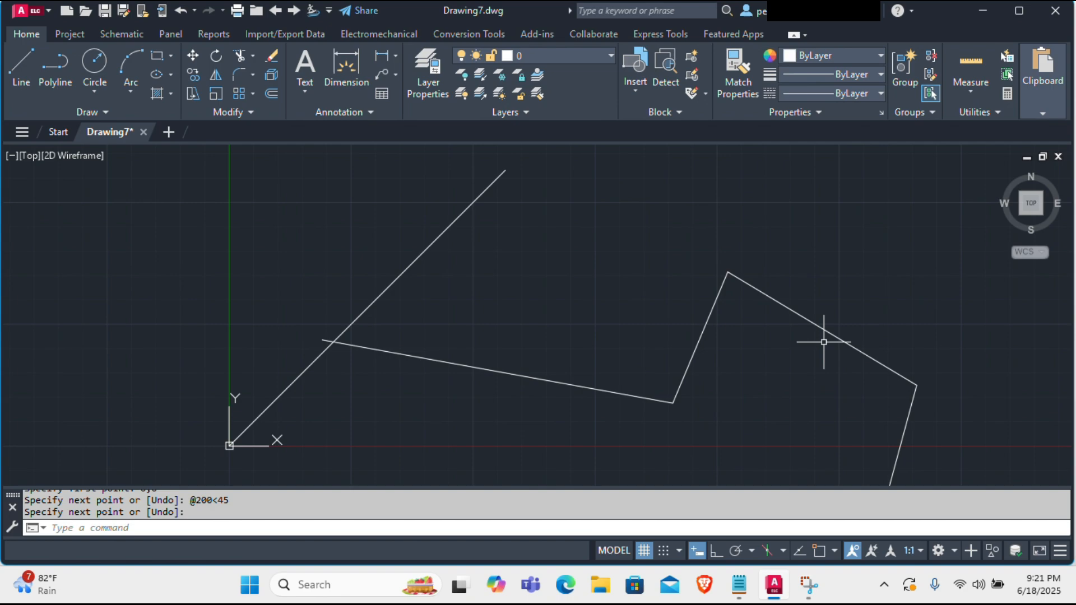
pyautogui.moveTo(14, 404)
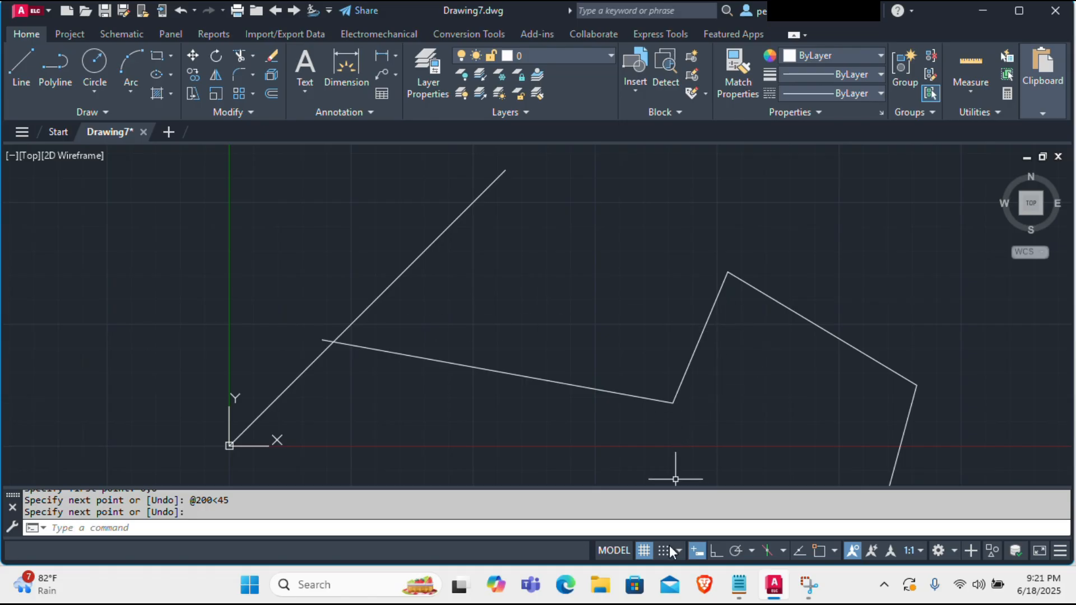
pyautogui.moveTo(664, 550)
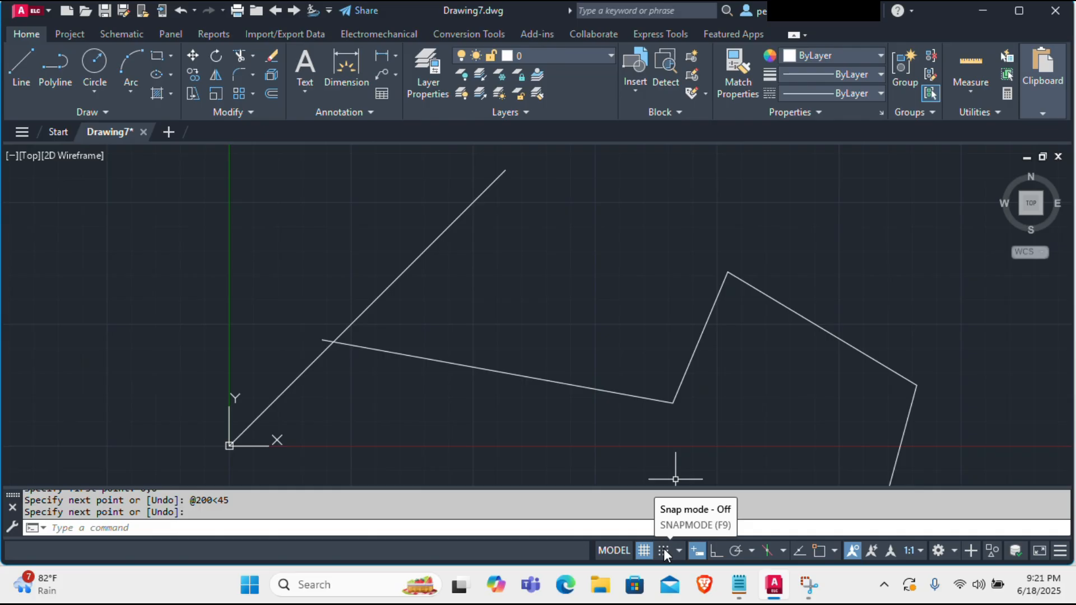
# - Switch on Snap mode from the status bar so points lock to the grid
pyautogui.click(665, 551)
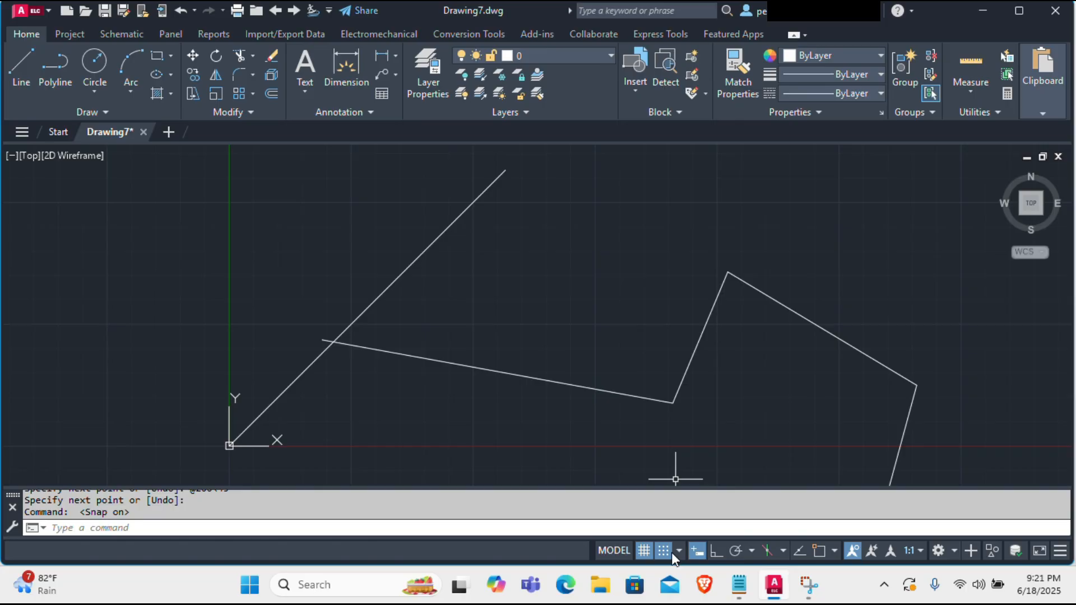
pyautogui.moveTo(230, 146)
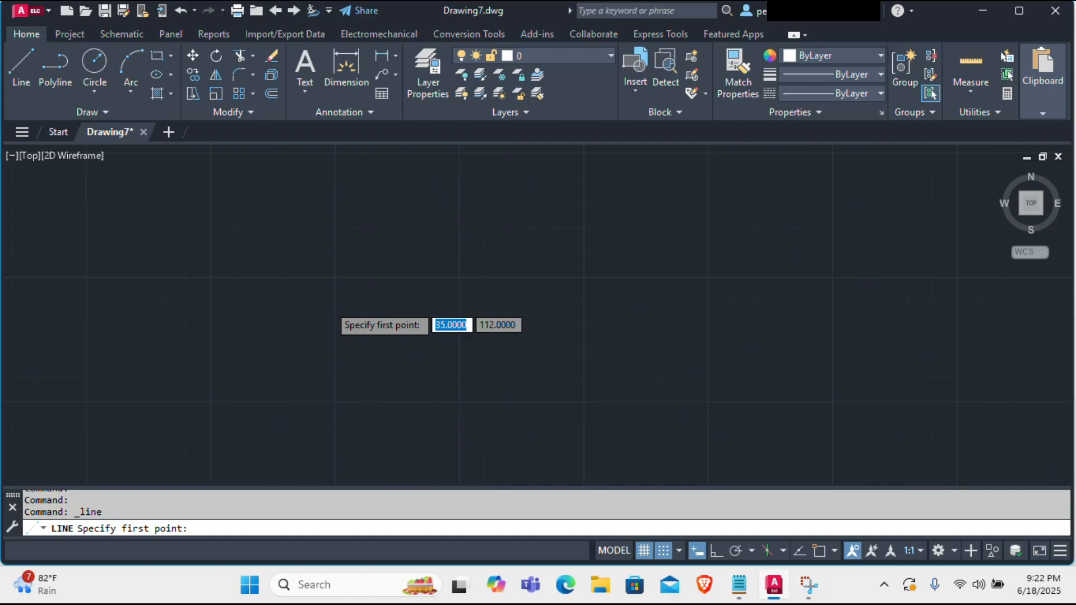
pyautogui.moveTo(337, 298)
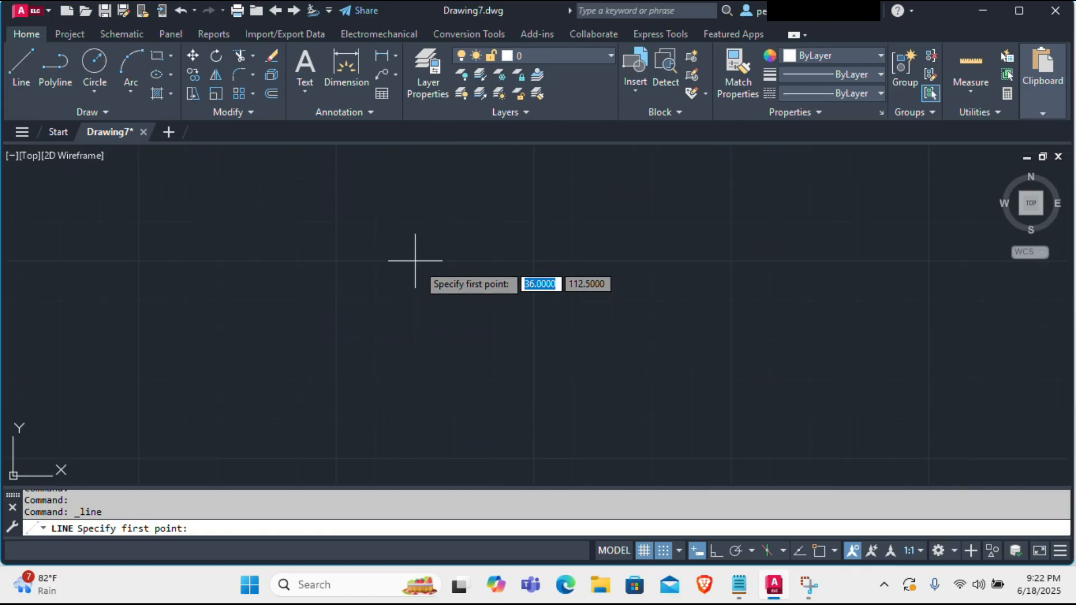
# - Draw the diamond's final snapped edges up to its top corner and end the Line command
pyautogui.click(415, 261)
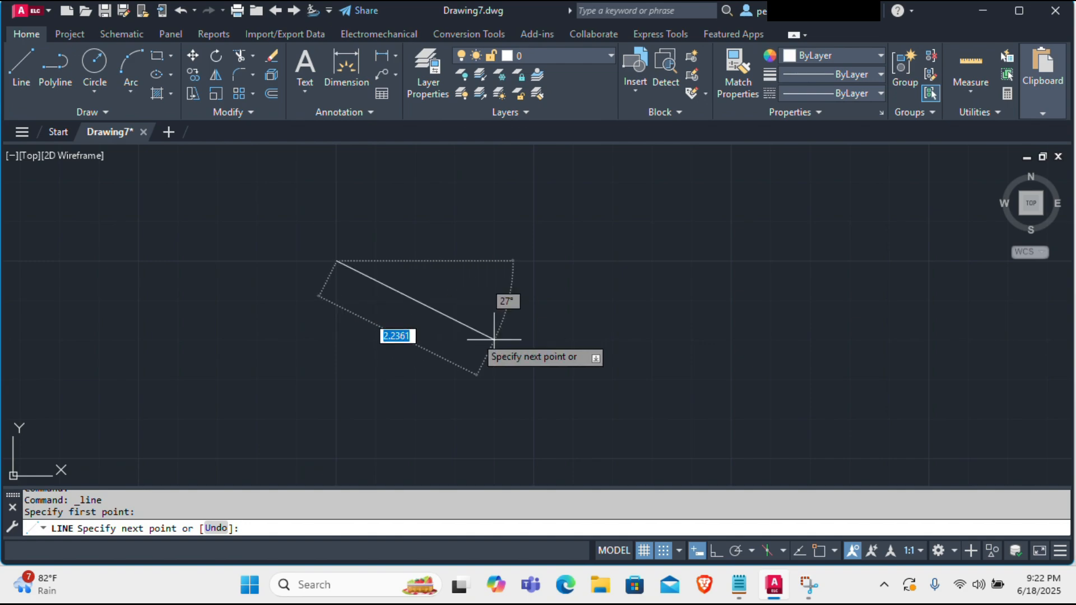
pyautogui.moveTo(516, 359)
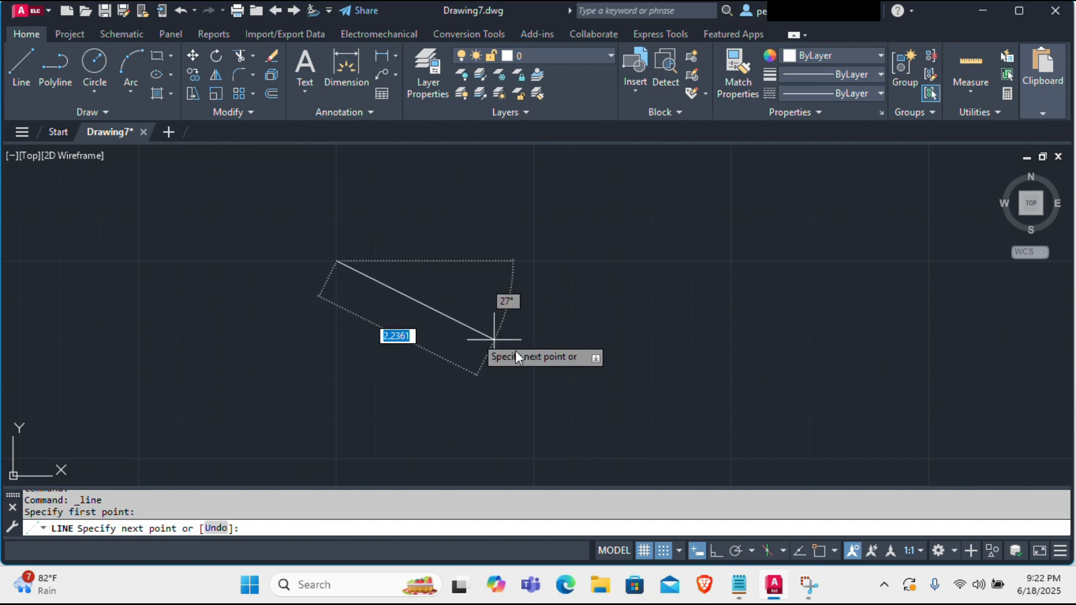
pyautogui.click(493, 341)
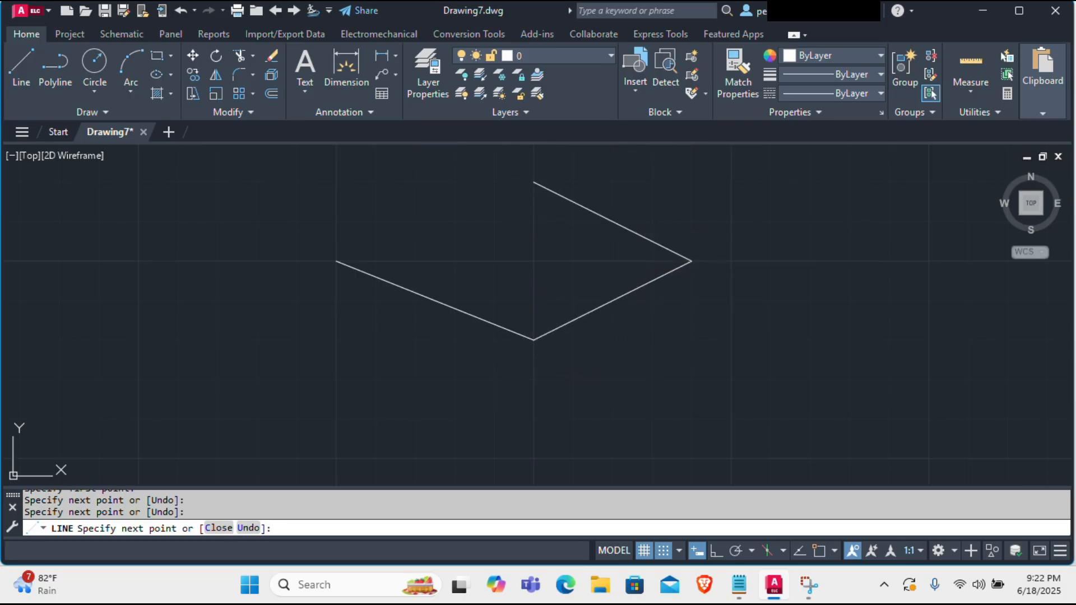
pyautogui.click(531, 183)
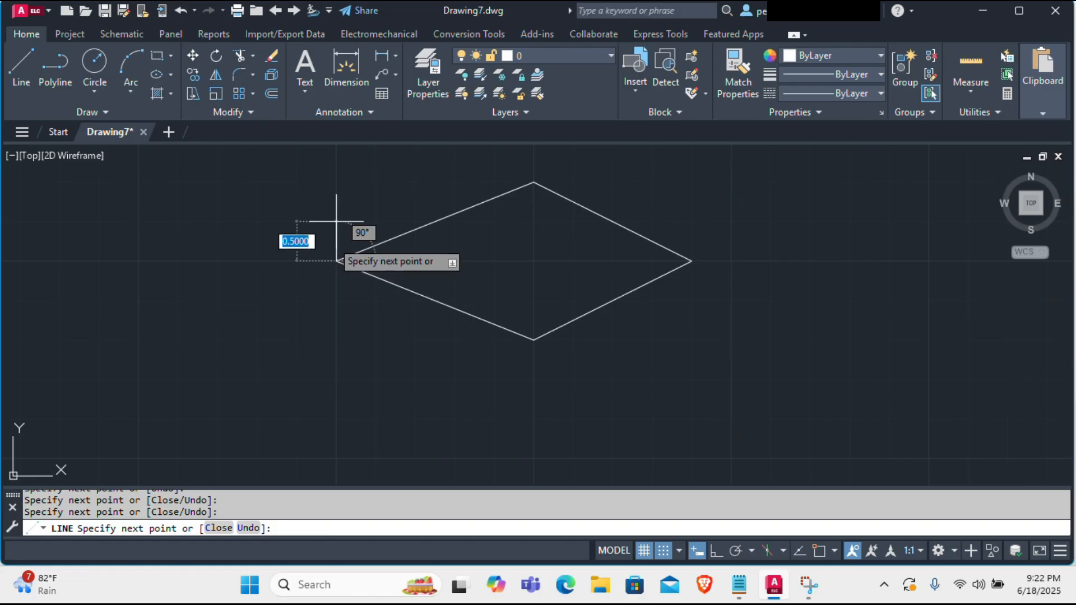
pyautogui.press('Escape')
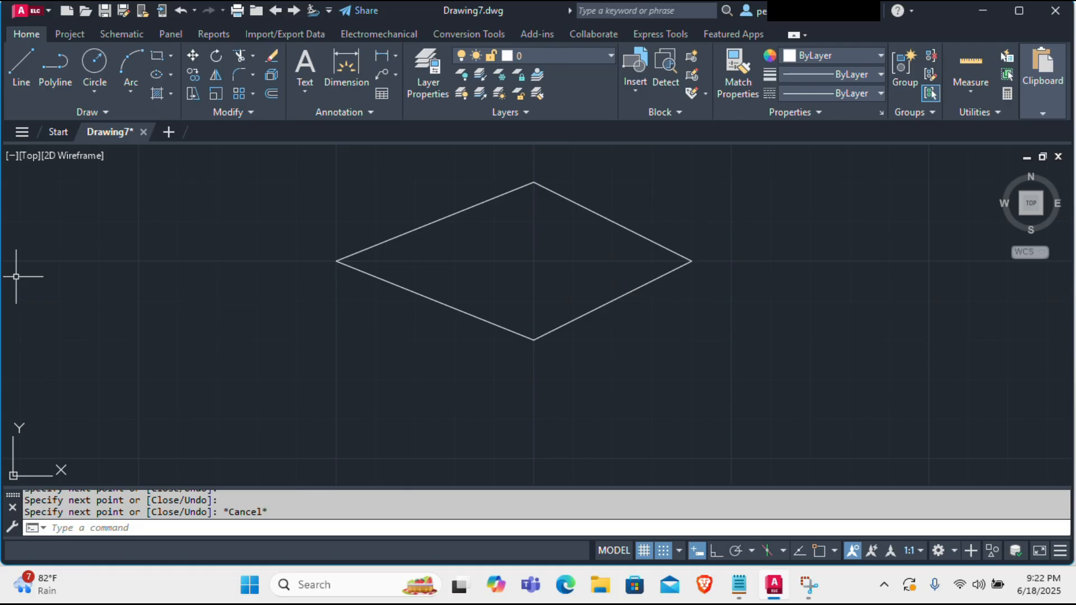
pyautogui.moveTo(787, 354)
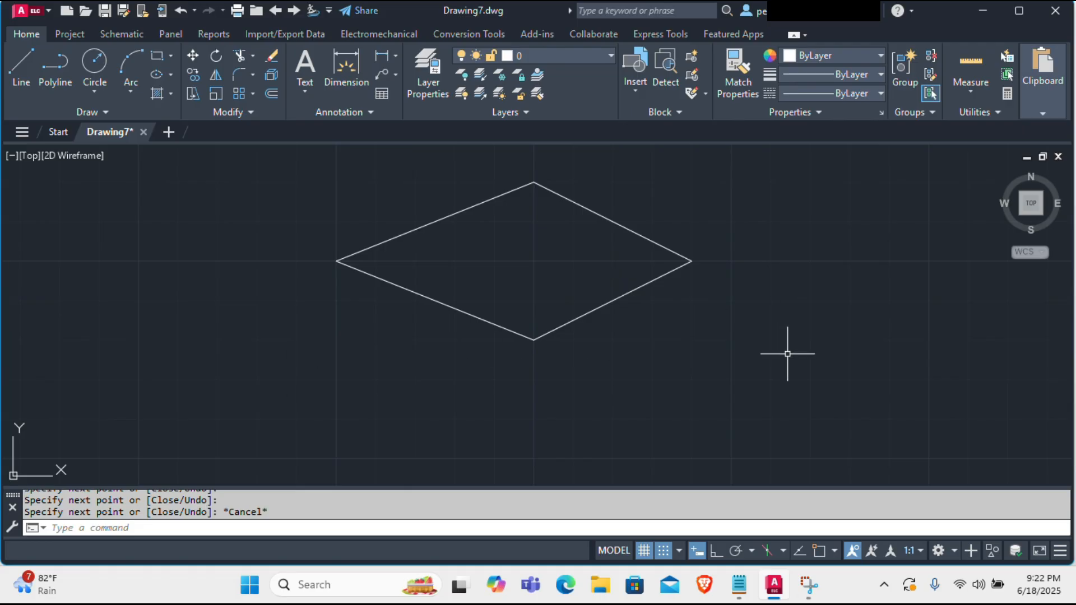
pyautogui.moveTo(713, 552)
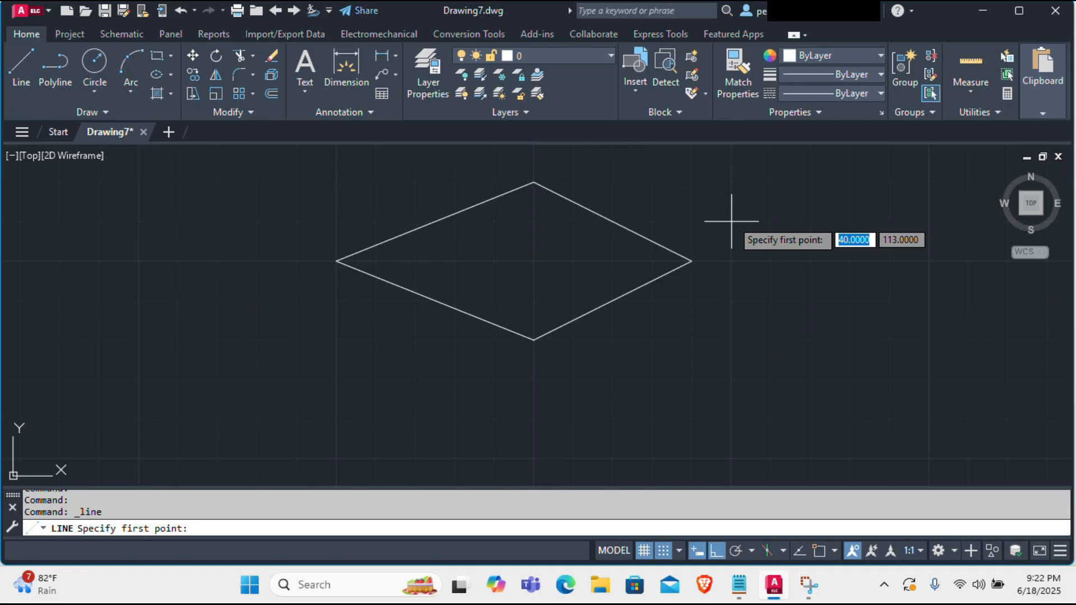
# - Draw a four-segment square to the right of the diamond and end the Line command
pyautogui.click(731, 220)
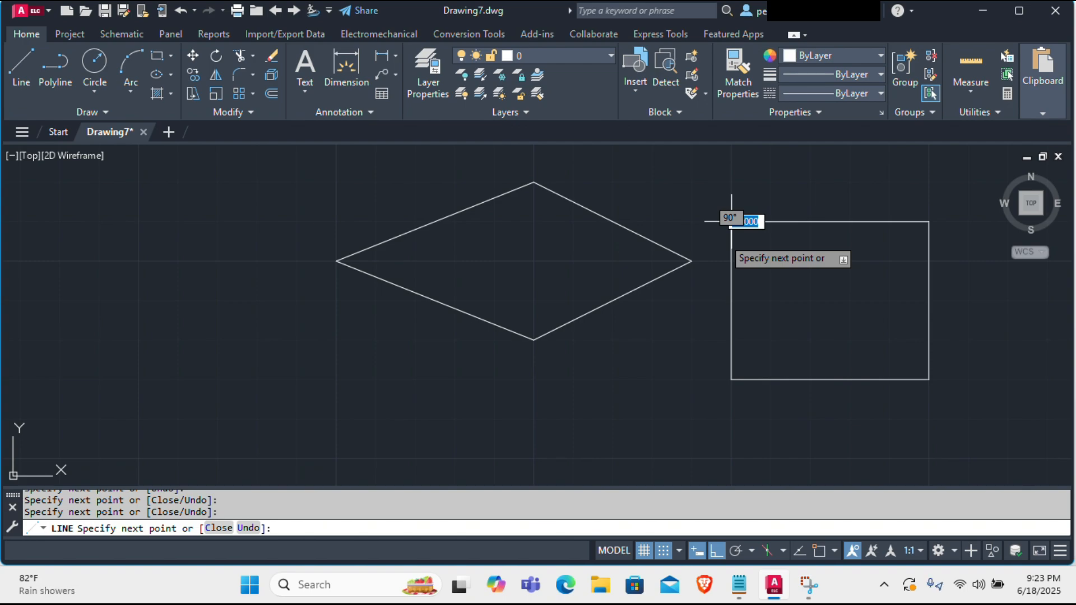
pyautogui.press('Escape')
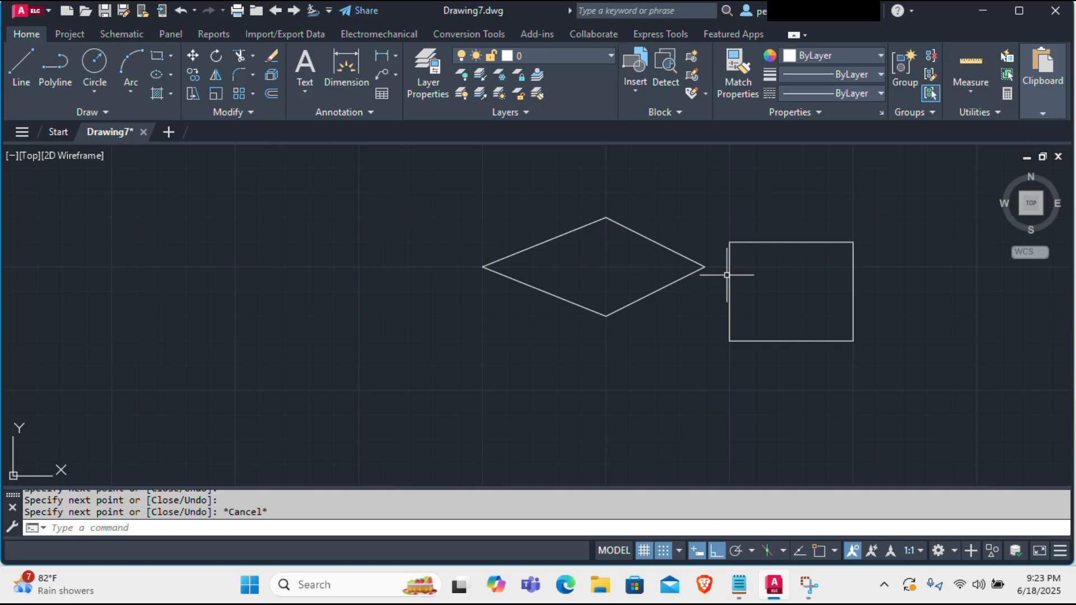
# - Zoom out and pan the model space to find the earlier diagonal and zigzag lines
pyautogui.scroll(-3)
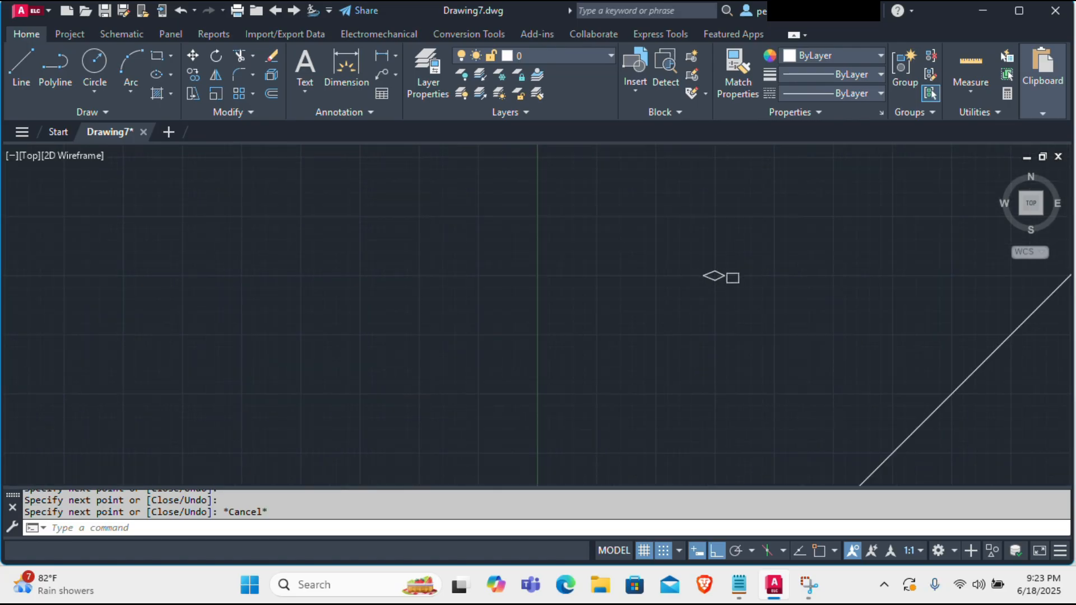
pyautogui.moveTo(687, 363)
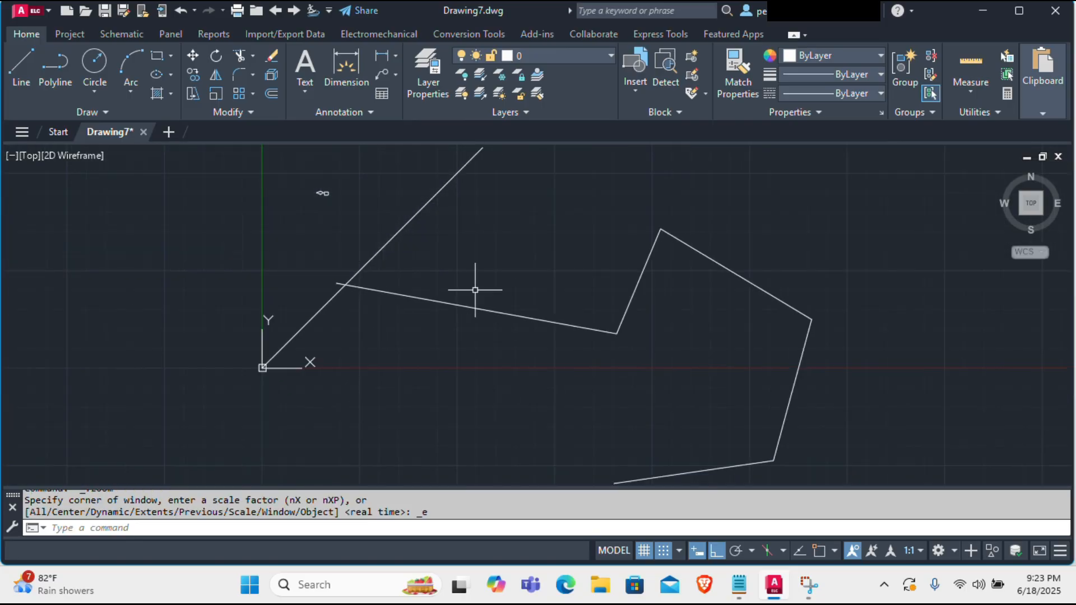
pyautogui.moveTo(550, 180)
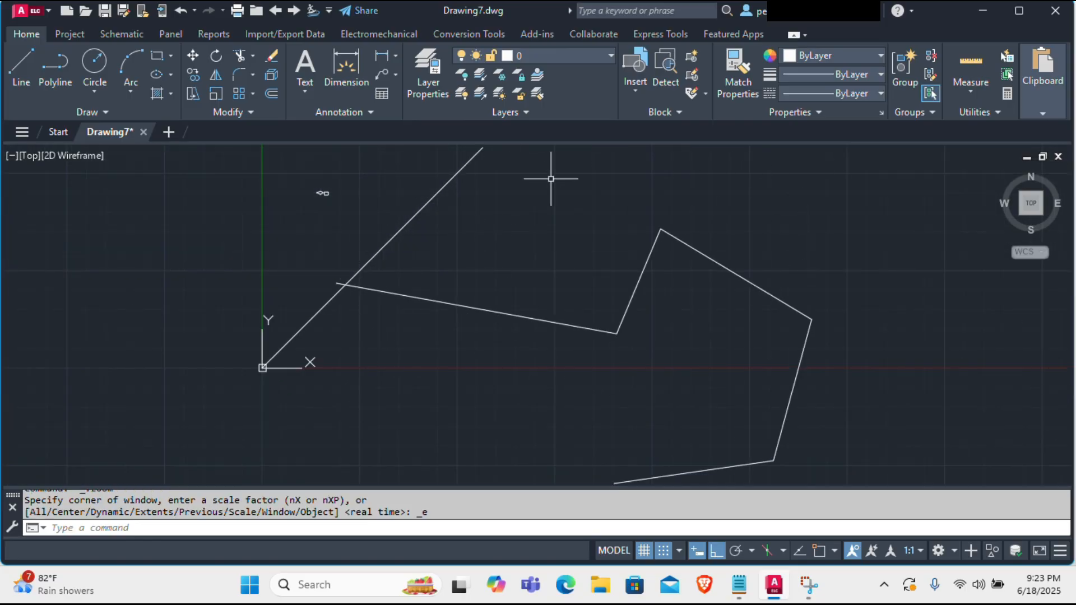
pyautogui.moveTo(797, 230)
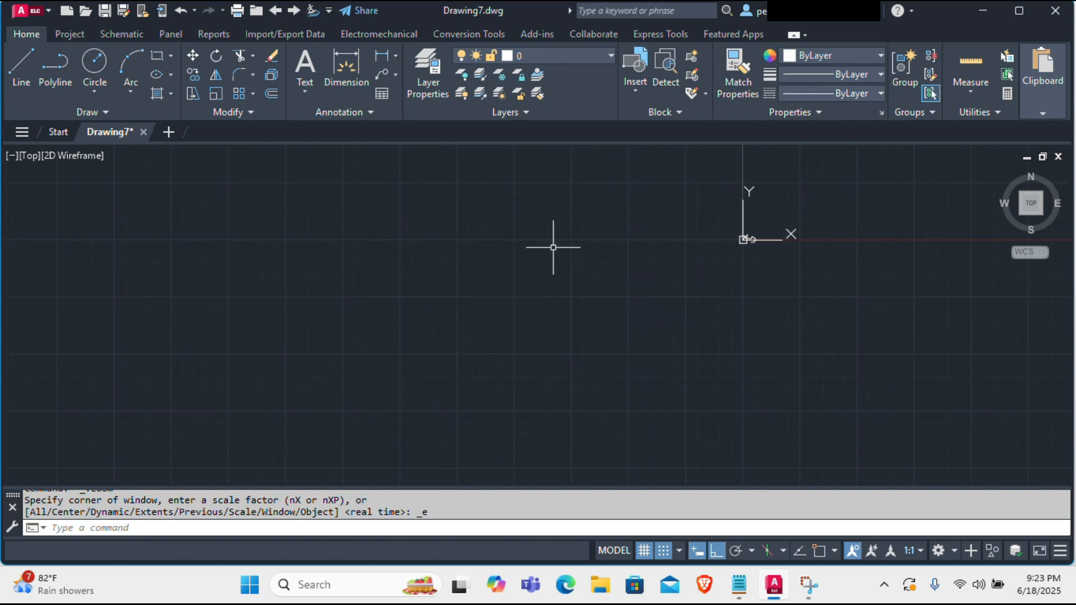
pyautogui.moveTo(552, 247); pyautogui.dragTo(603, 236)
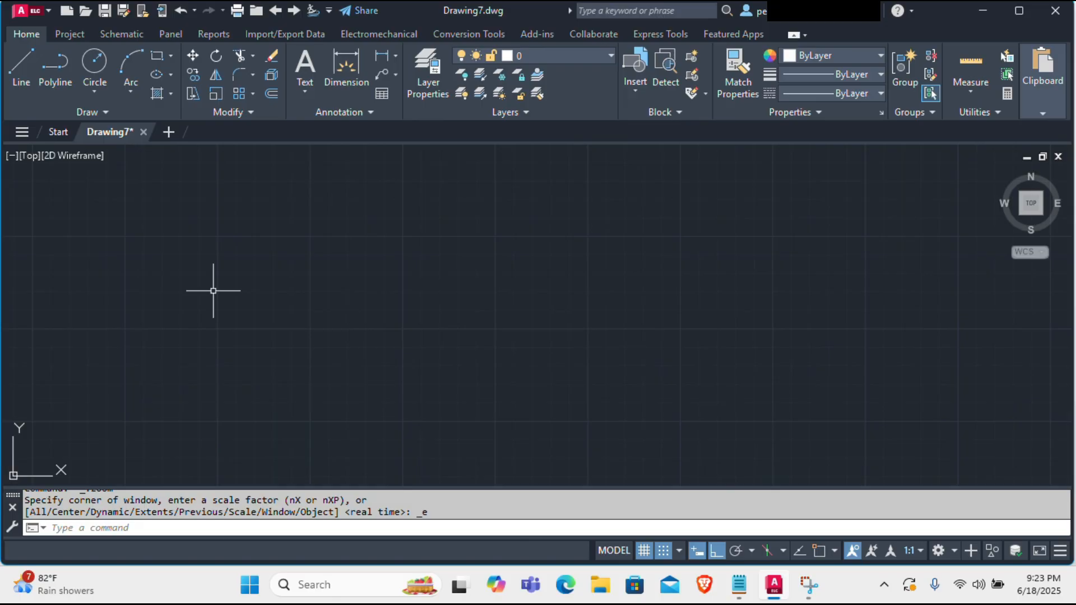
pyautogui.moveTo(211, 289)
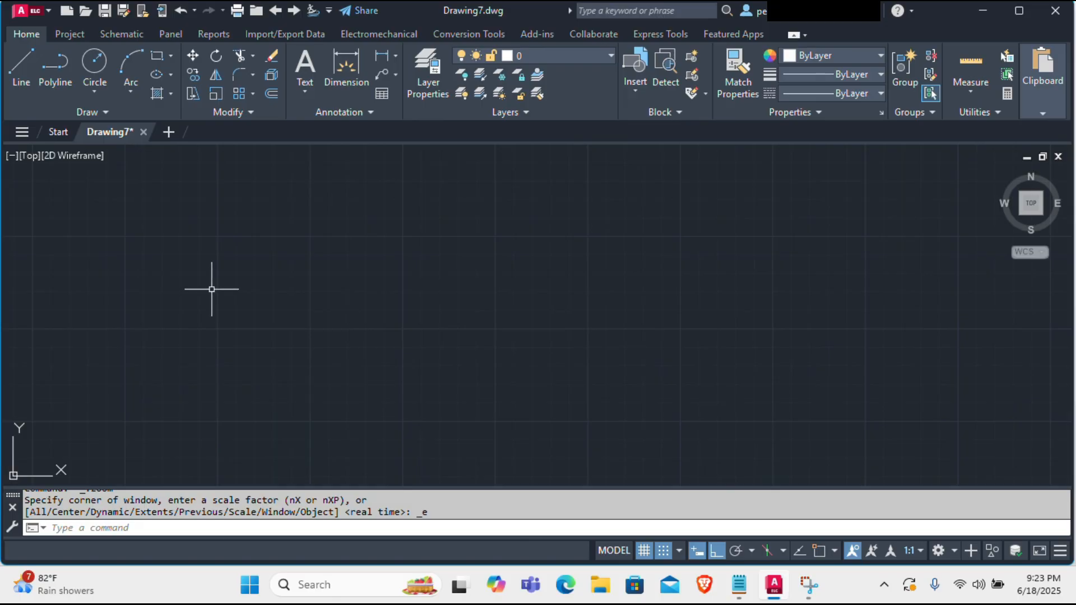
pyautogui.moveTo(211, 287)
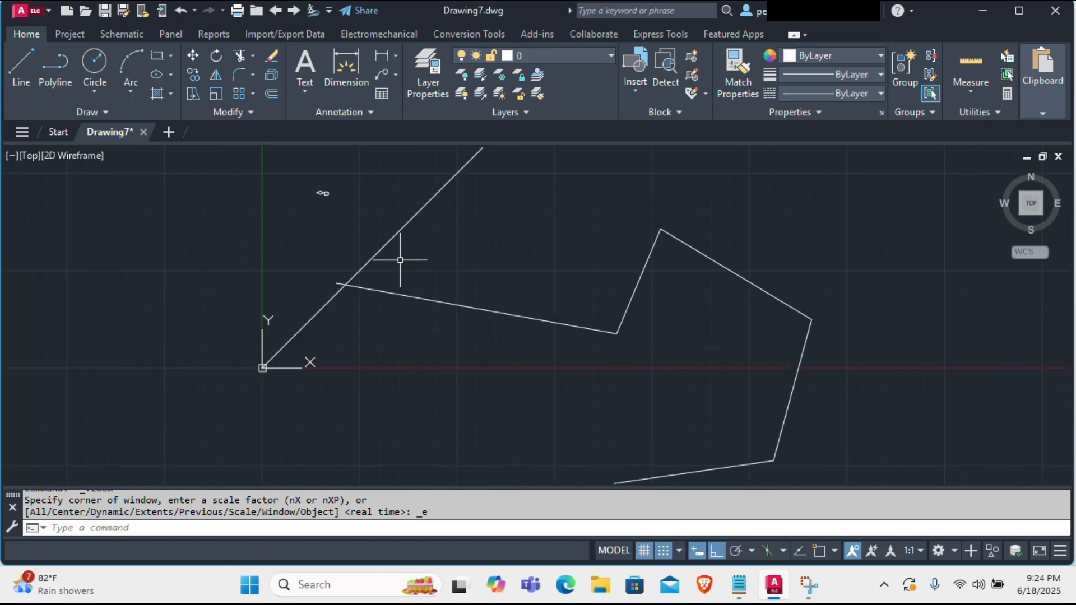
pyautogui.moveTo(404, 274)
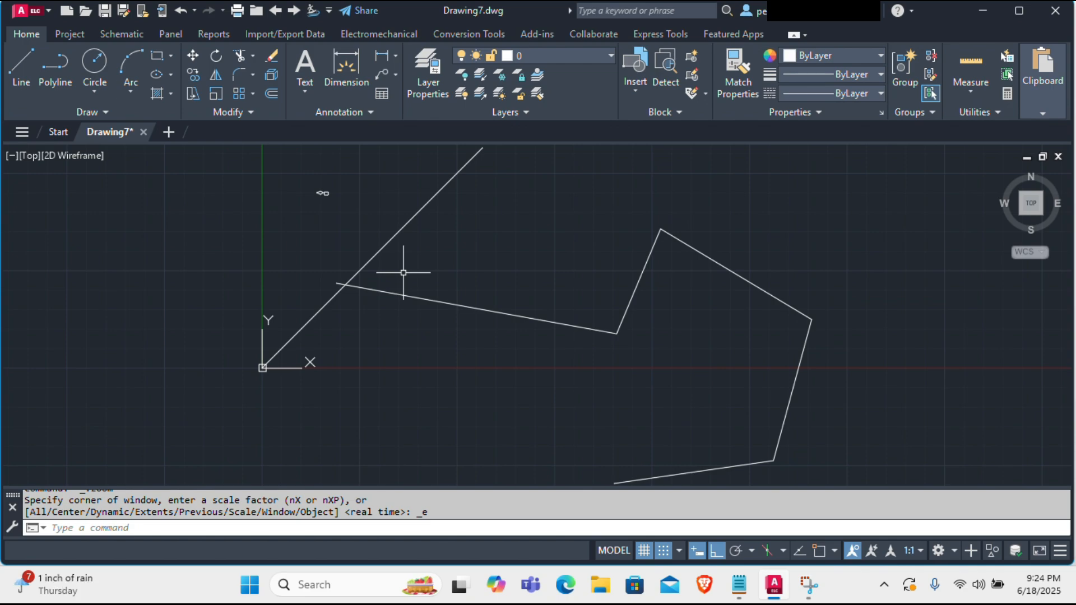
pyautogui.moveTo(441, 304)
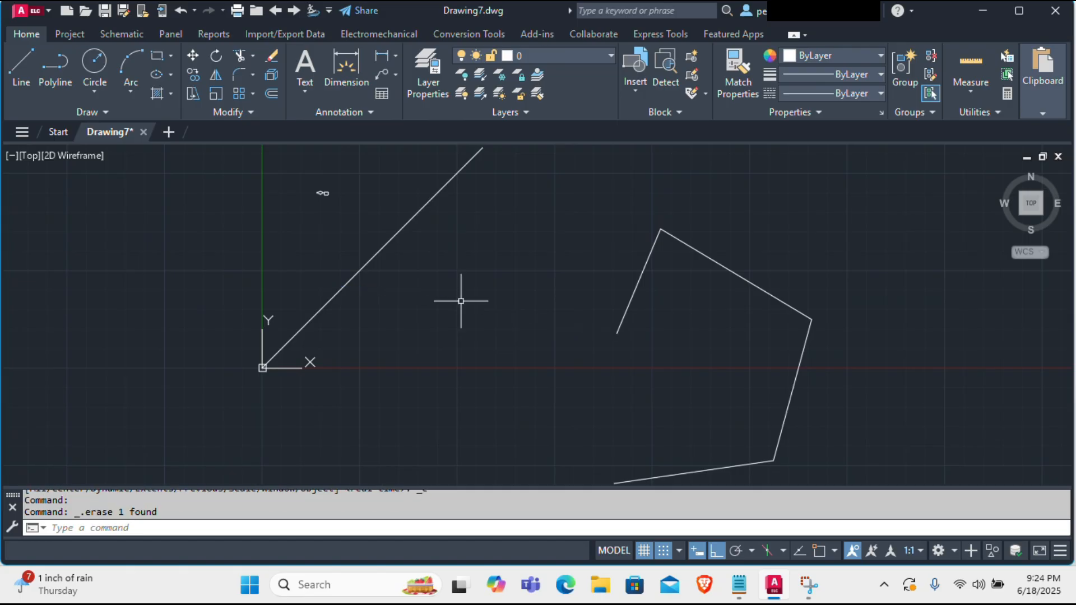
pyautogui.moveTo(101, 328)
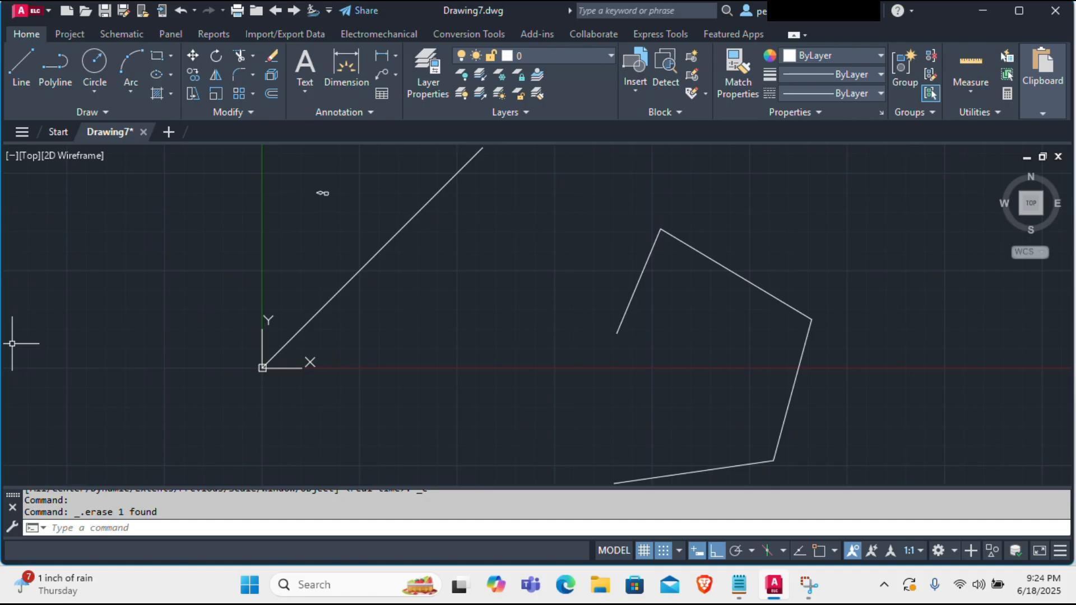
pyautogui.moveTo(240, 334)
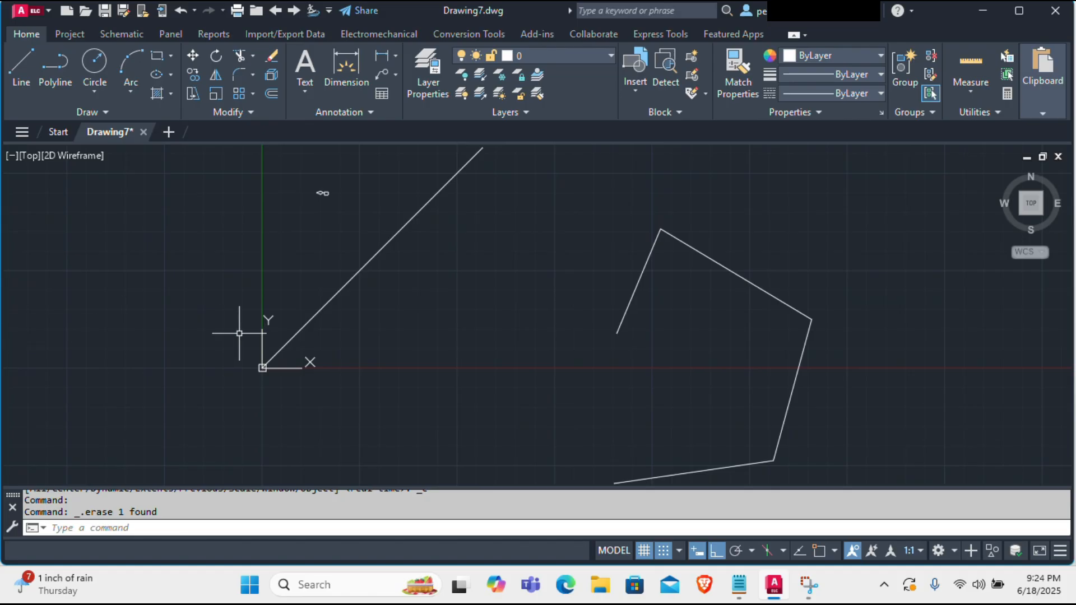
pyautogui.moveTo(411, 323)
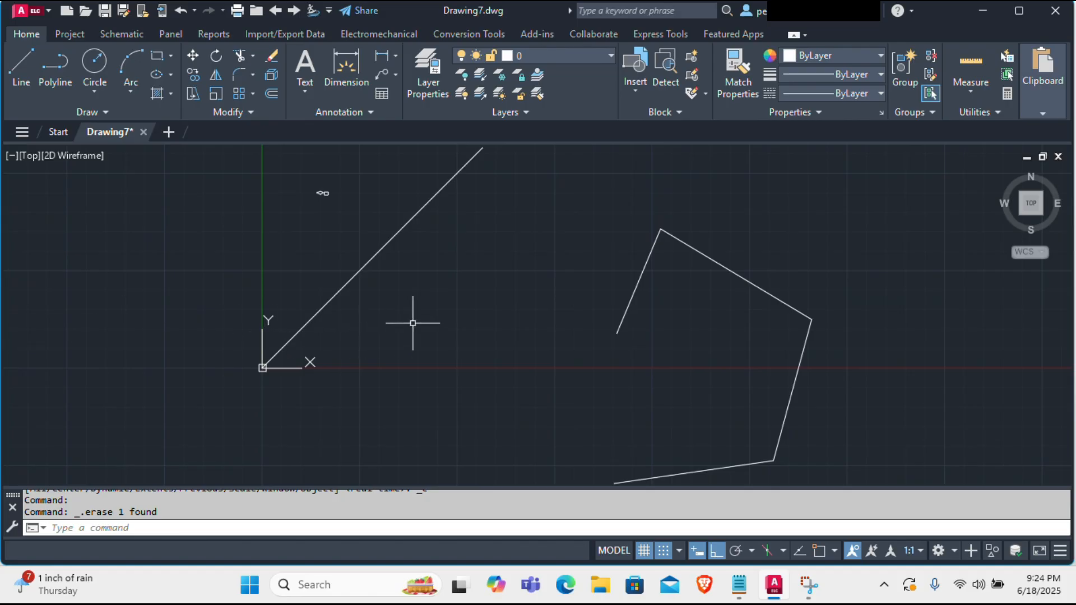
pyautogui.moveTo(578, 207)
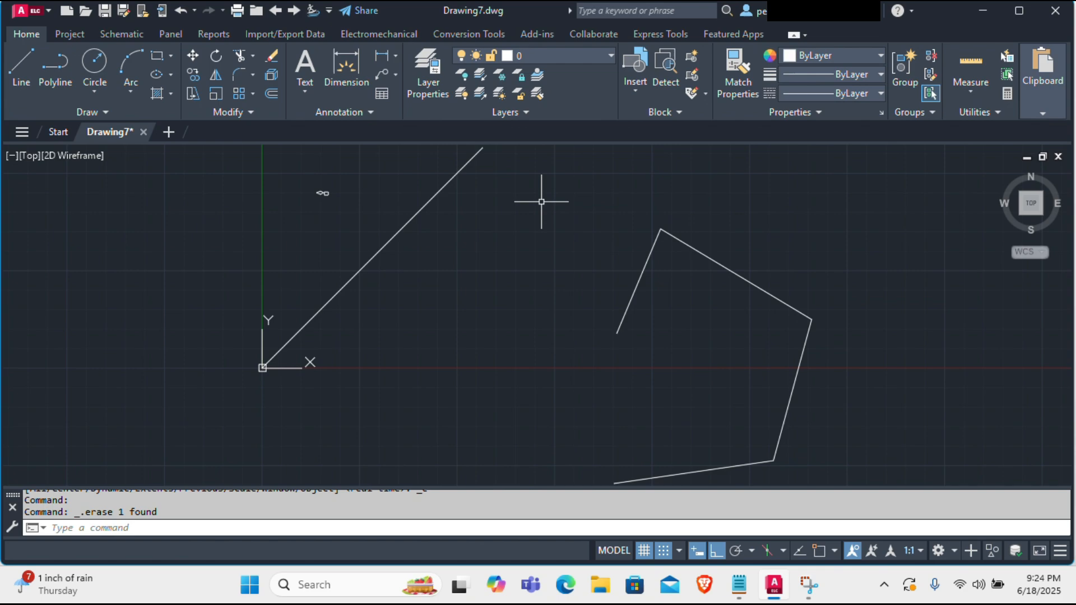
# - Window-select the zigzag line chain and erase it, leaving only the 45-degree line
pyautogui.moveTo(540, 201); pyautogui.dragTo(620, 327)
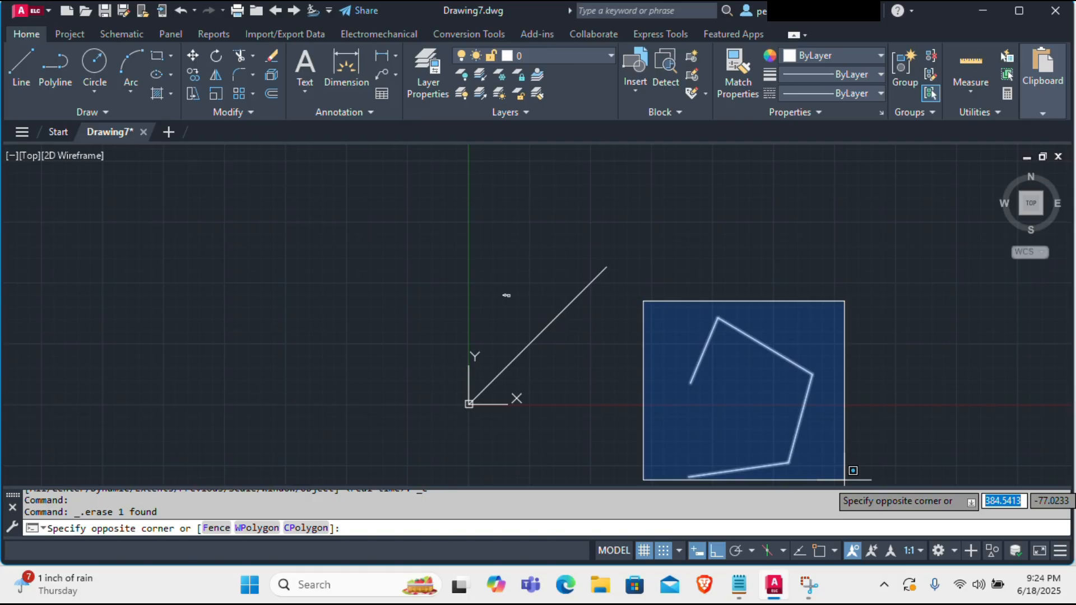
pyautogui.click(844, 481)
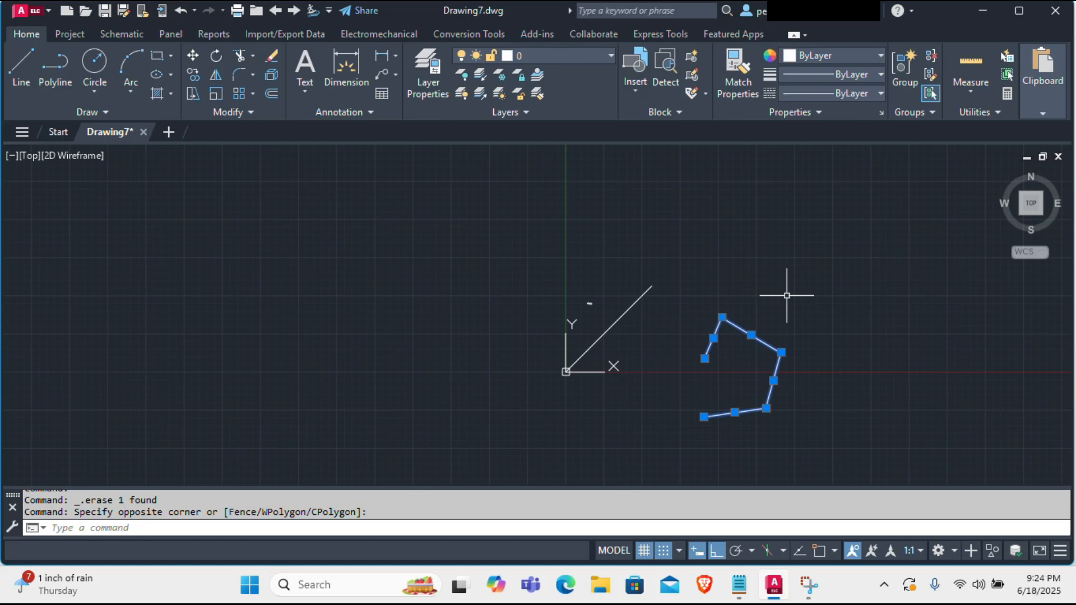
pyautogui.click(764, 385)
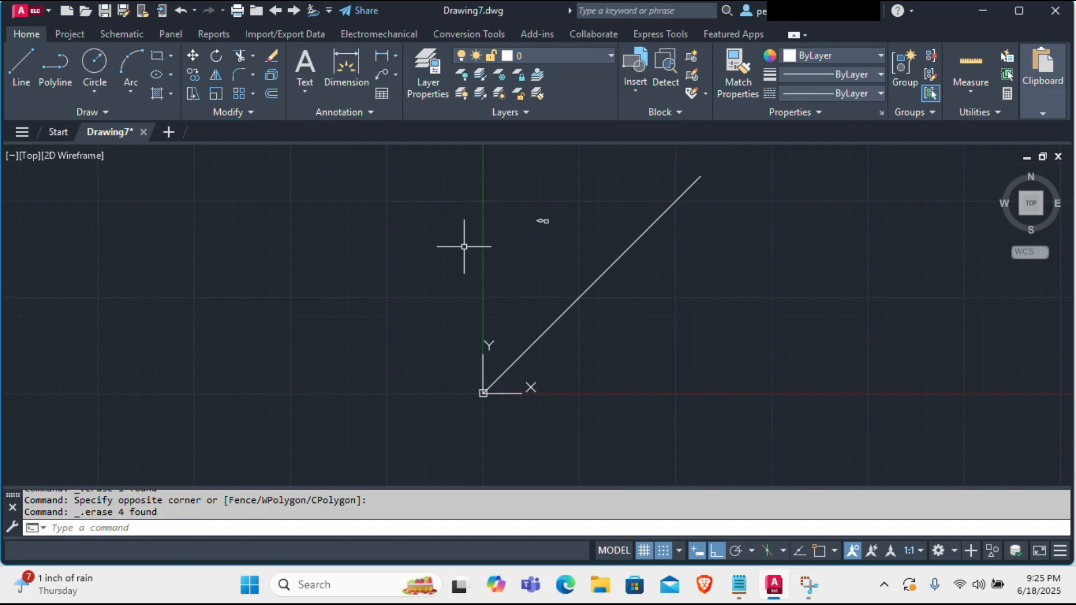
pyautogui.moveTo(463, 246)
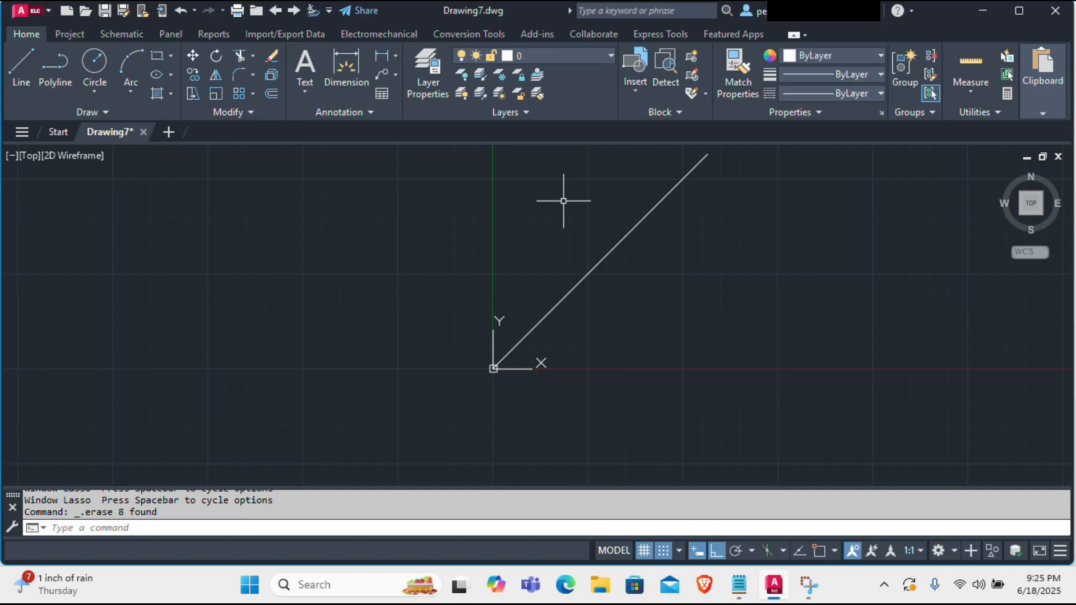
pyautogui.moveTo(35, 302)
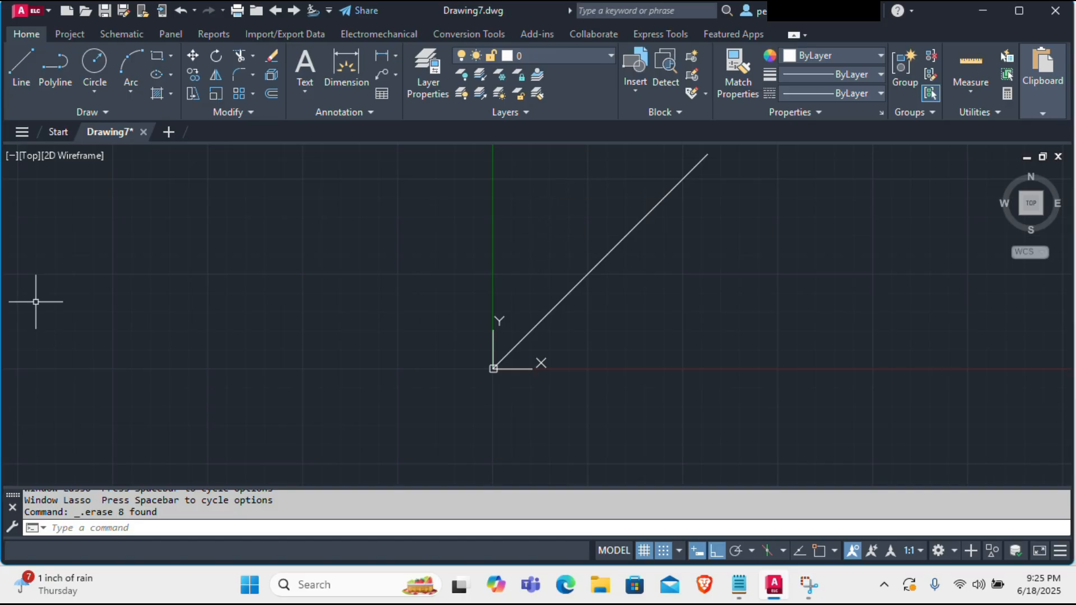